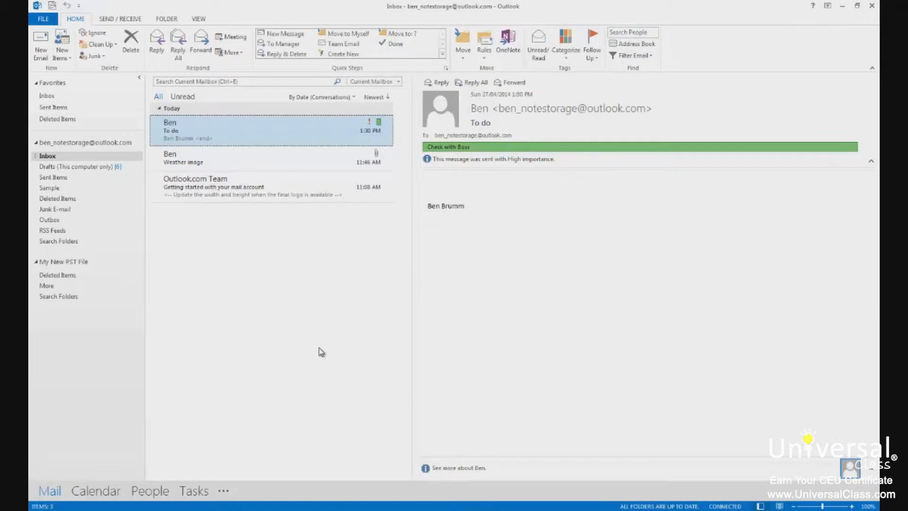
mouse_move(308, 347)
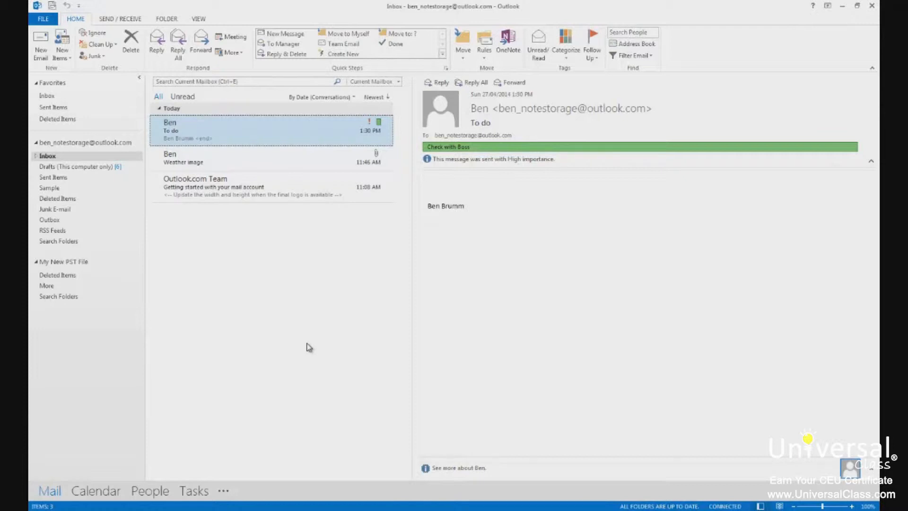
mouse_move(297, 343)
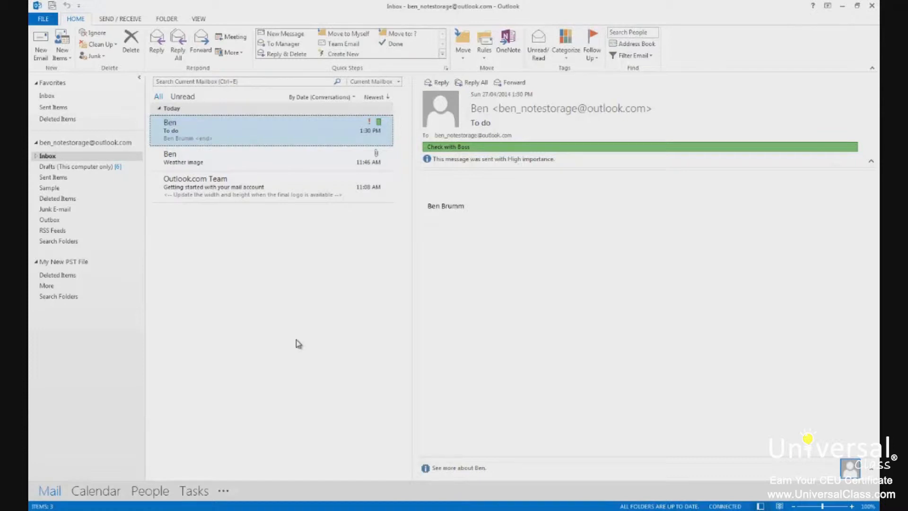
mouse_move(306, 344)
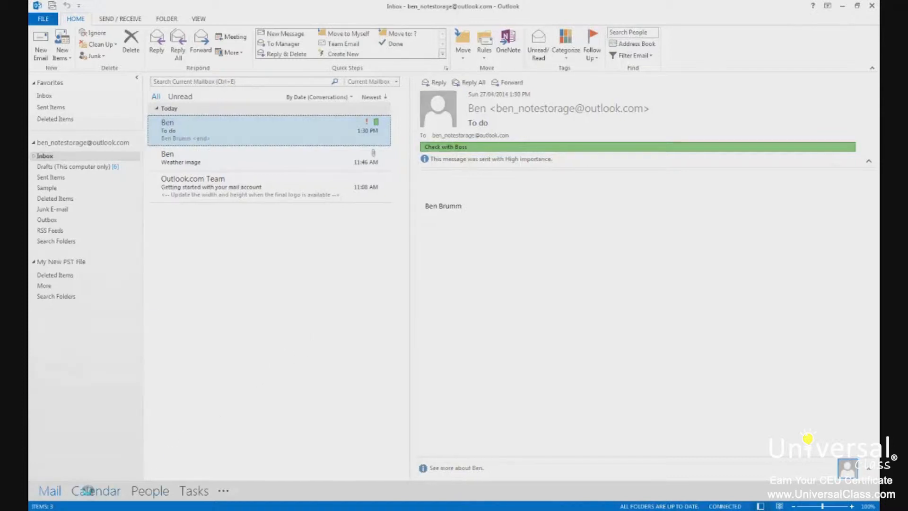
Switch from the inbox to the April 2014 month calendar.
left_click(96, 491)
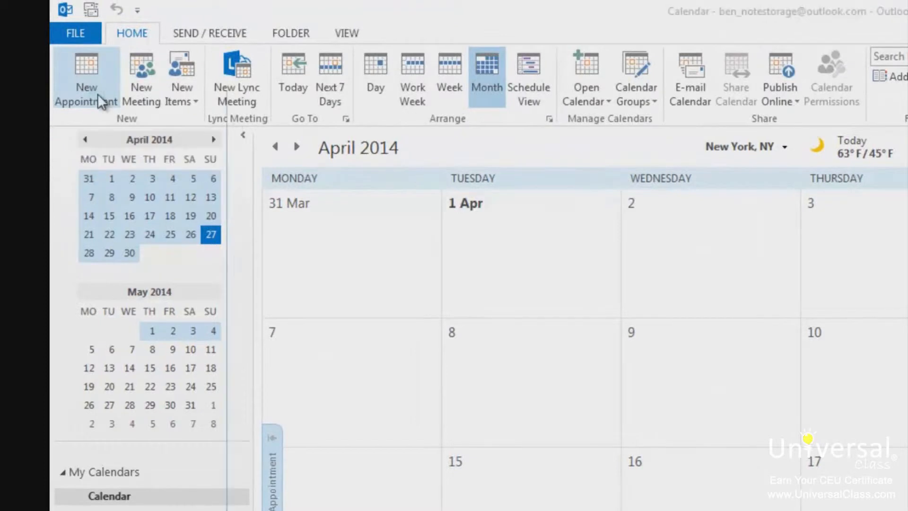
Start a new appointment with subject 'Get teeth cleaned' and location 'Dentist'.
left_click(86, 79)
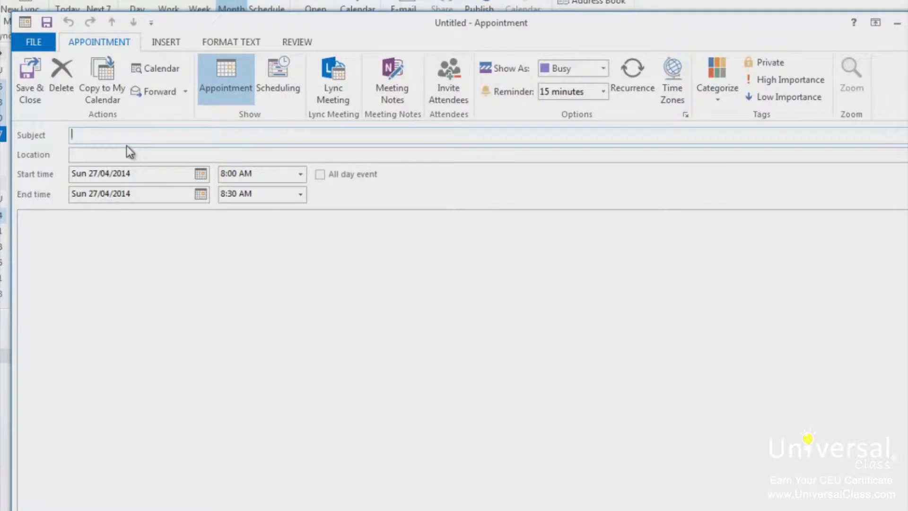
type("Get teeth cleaned")
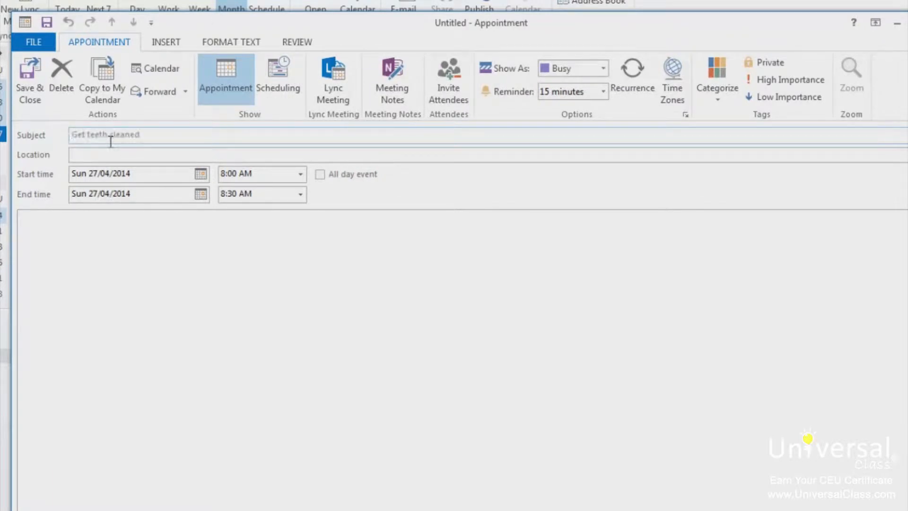
type("Get teeth cleaned")
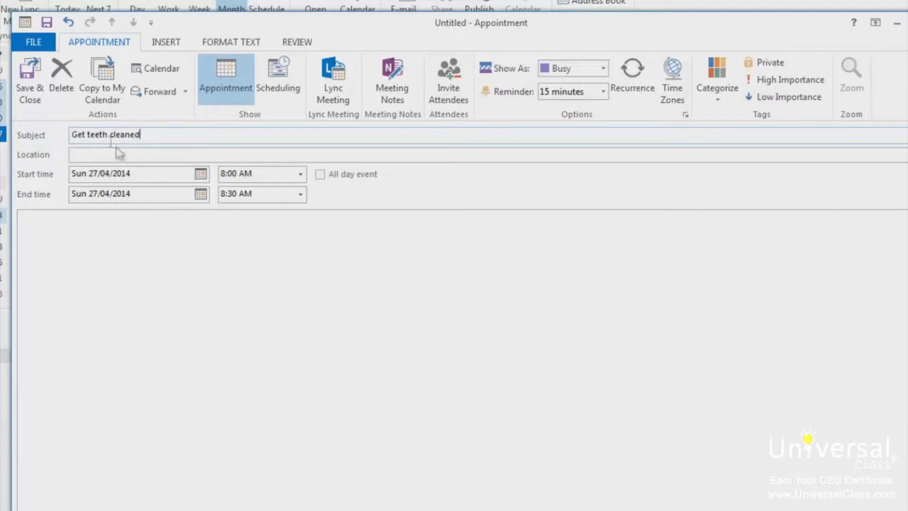
type("Dentist")
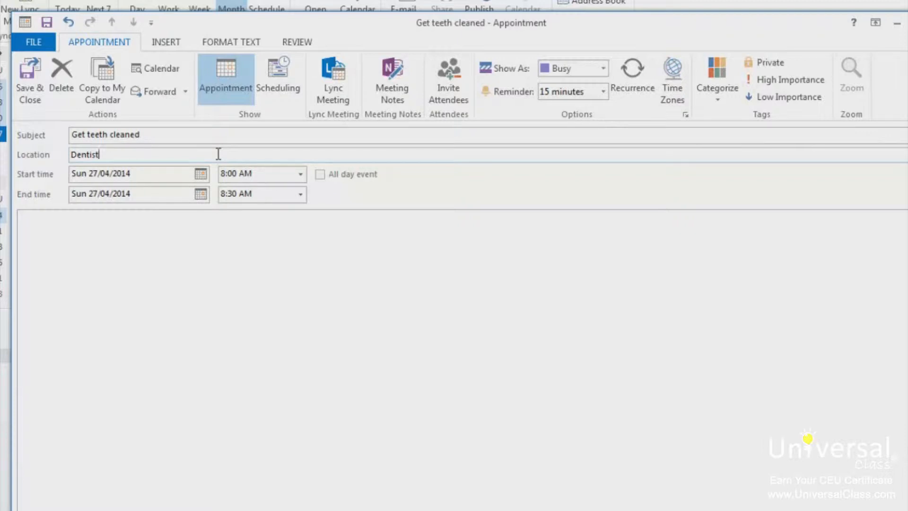
mouse_move(102, 36)
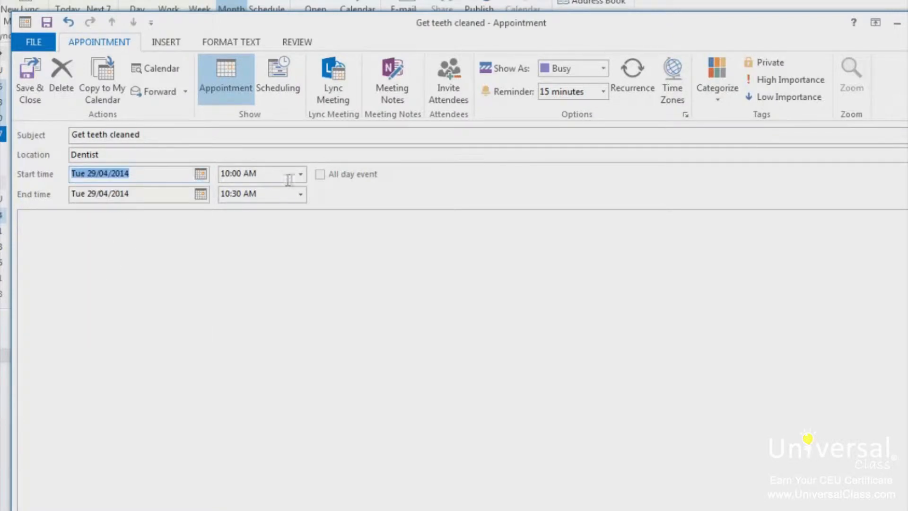
mouse_move(300, 174)
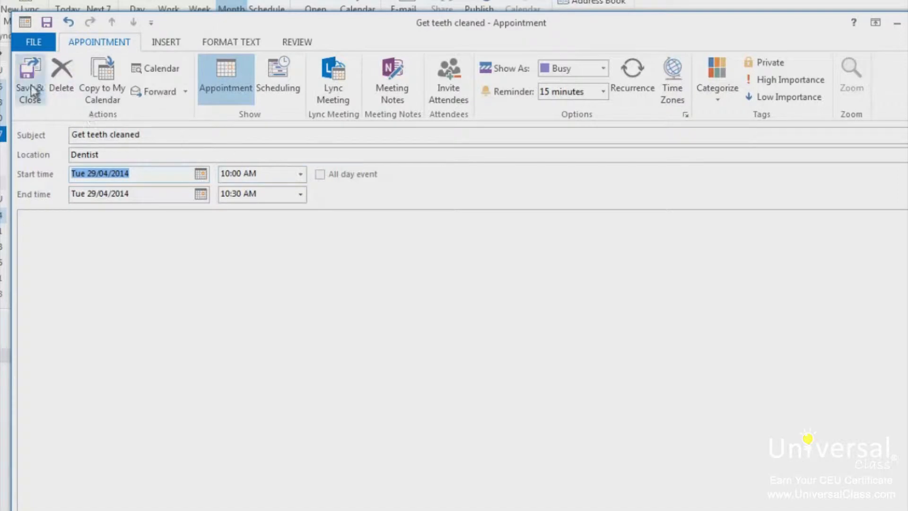
Save the dentist appointment onto Tue 29 April, then reopen it from the month view.
left_click(30, 81)
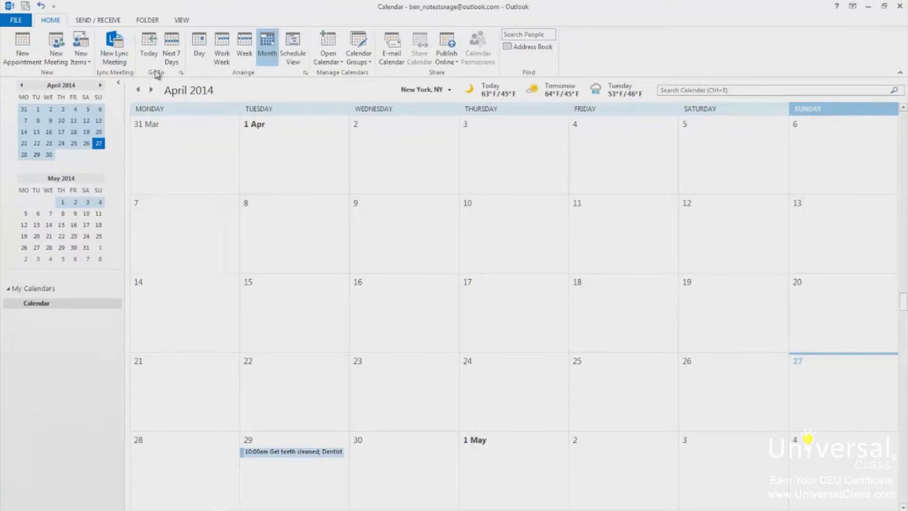
mouse_move(232, 191)
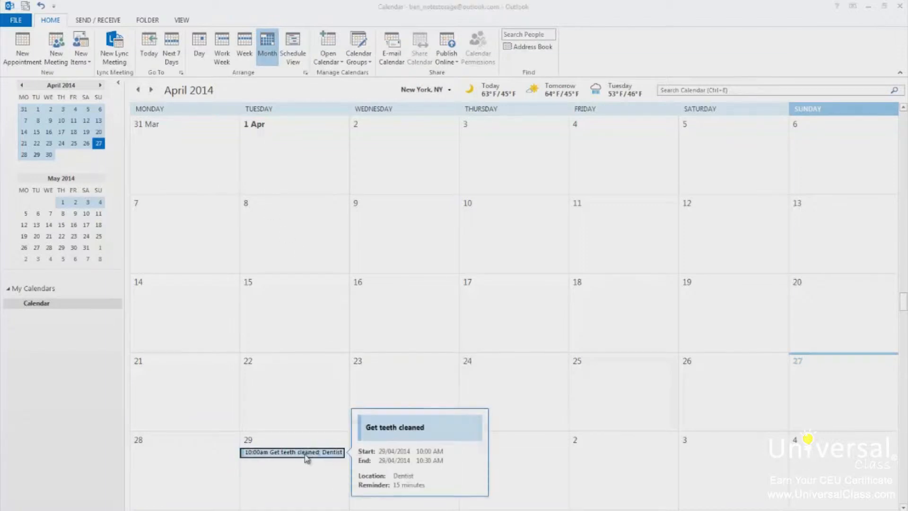
double_click(292, 452)
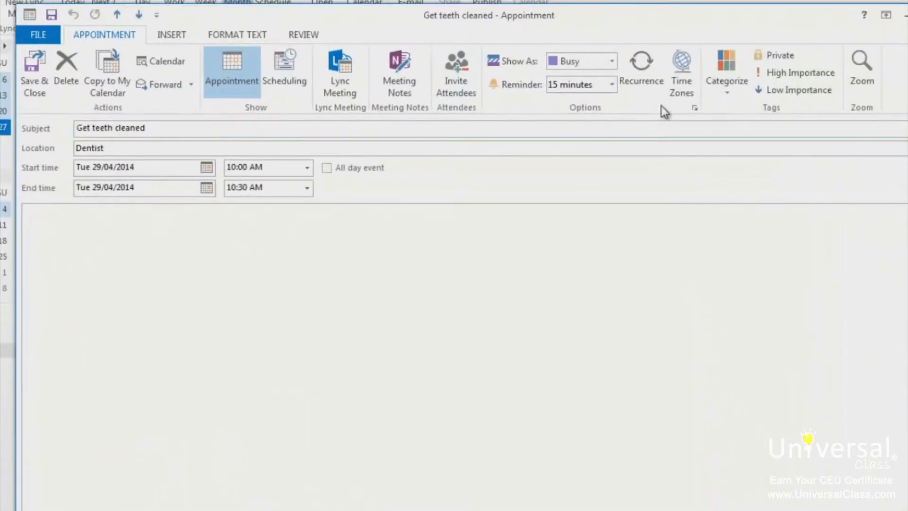
Bring up the Appointment Recurrence settings, defaulting to weekly on Tuesday with no end date.
left_click(641, 69)
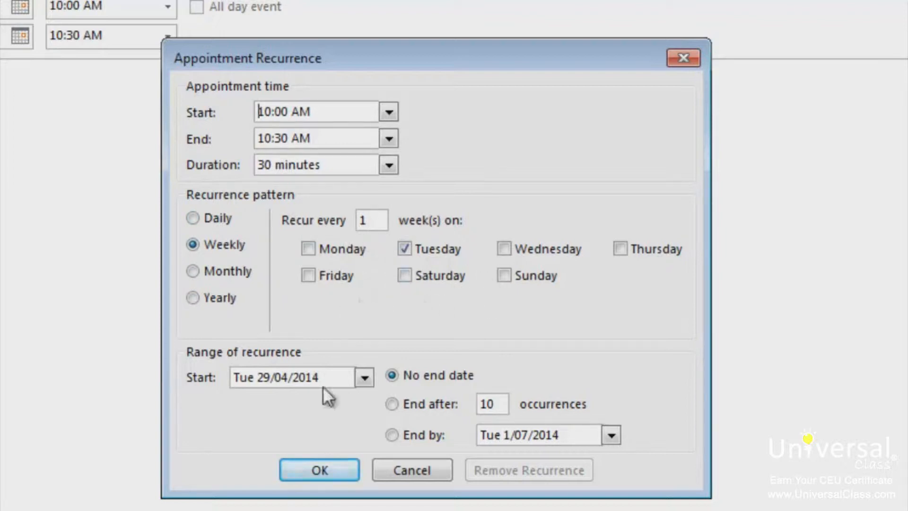
mouse_move(219, 410)
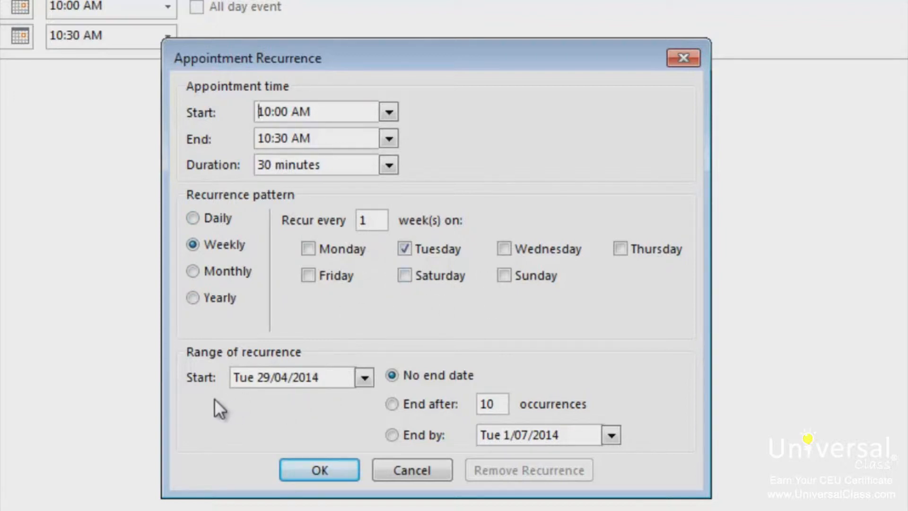
mouse_move(301, 411)
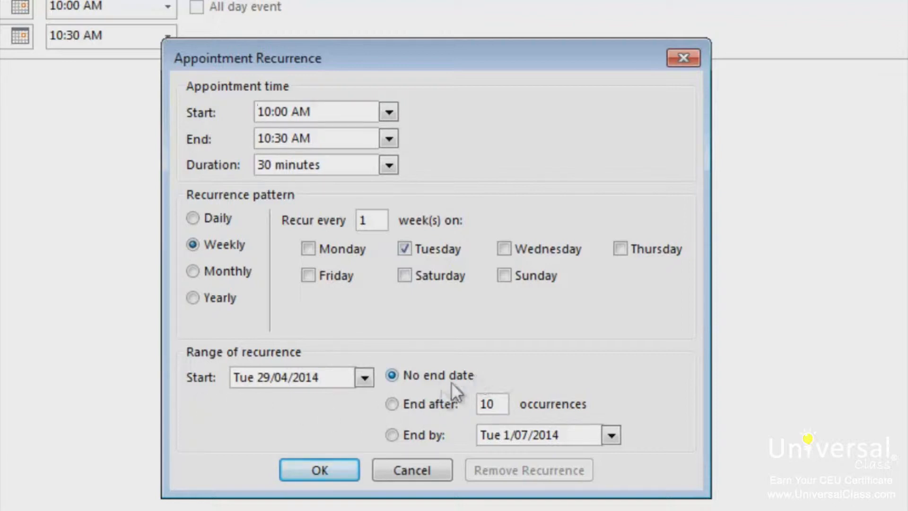
mouse_move(581, 423)
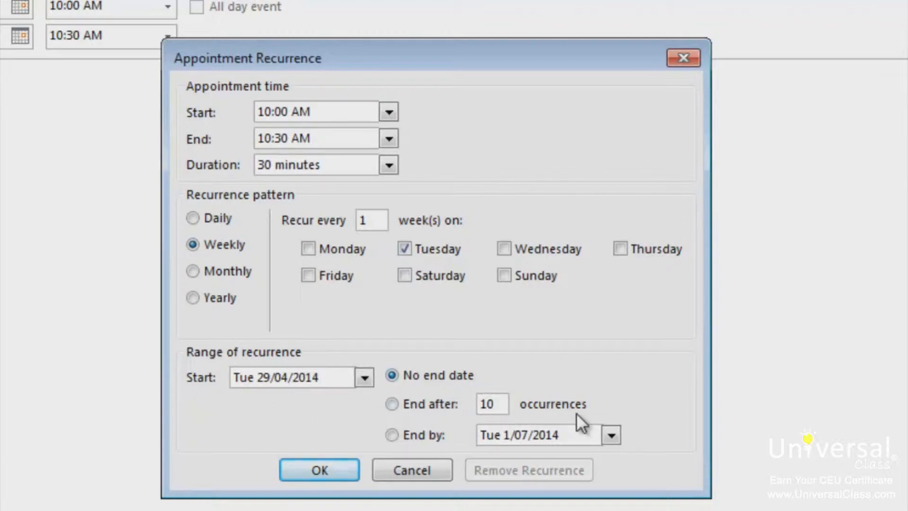
mouse_move(611, 437)
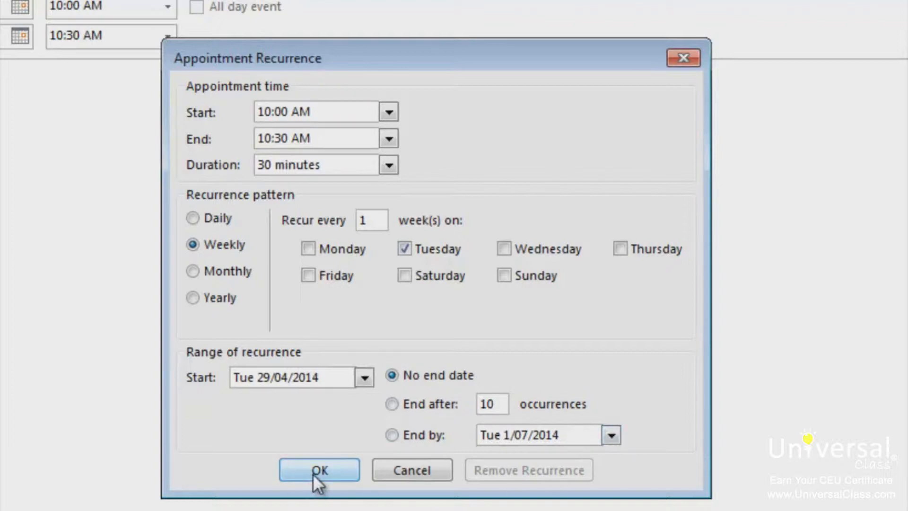
Confirm the weekly Tuesday repeat and add the note 'Call ahead to confirm booking'.
left_click(319, 471)
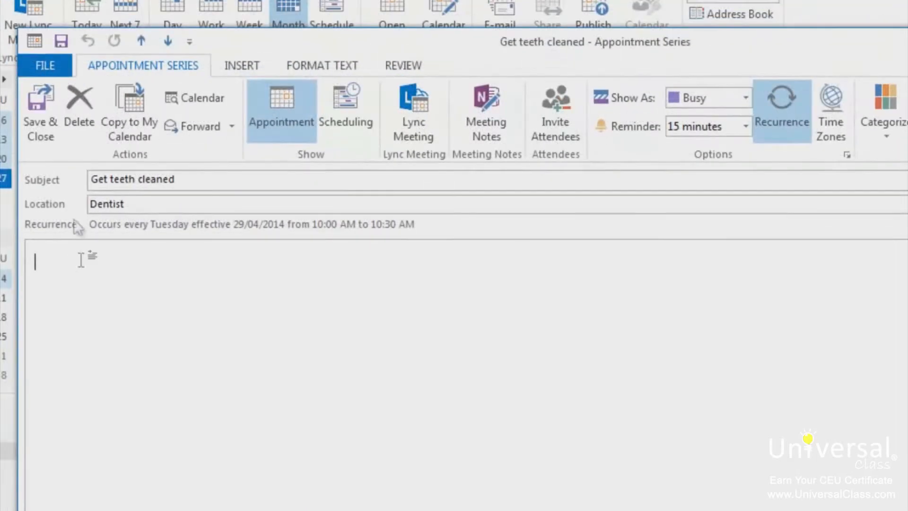
mouse_move(76, 240)
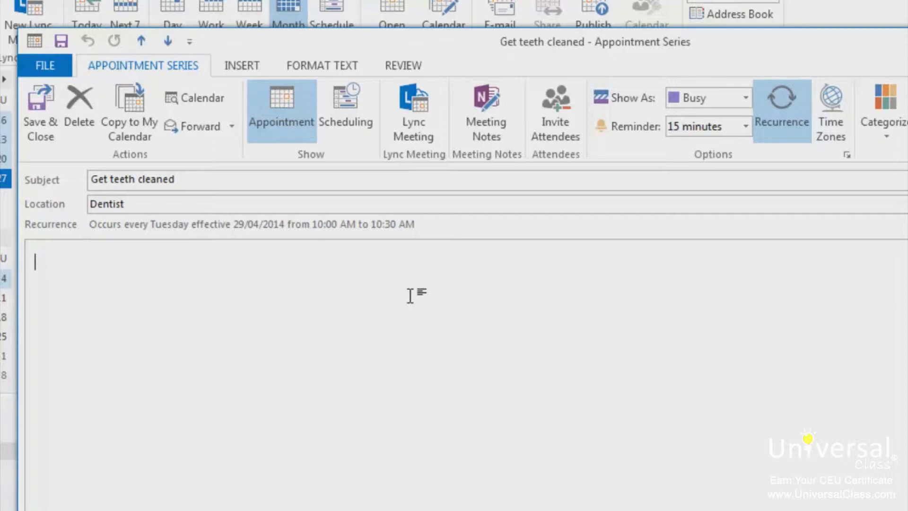
type("Call ahead to confirm booking")
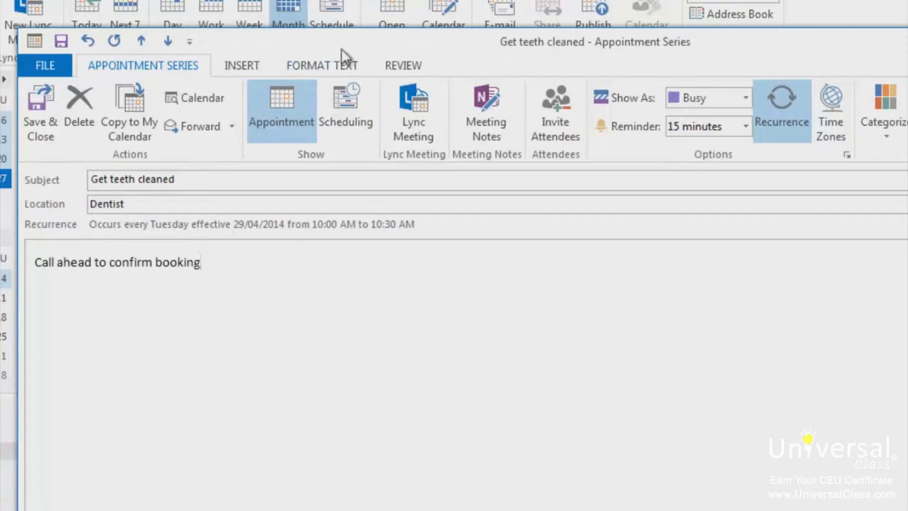
Show the Format Text options for the appointment note.
left_click(322, 65)
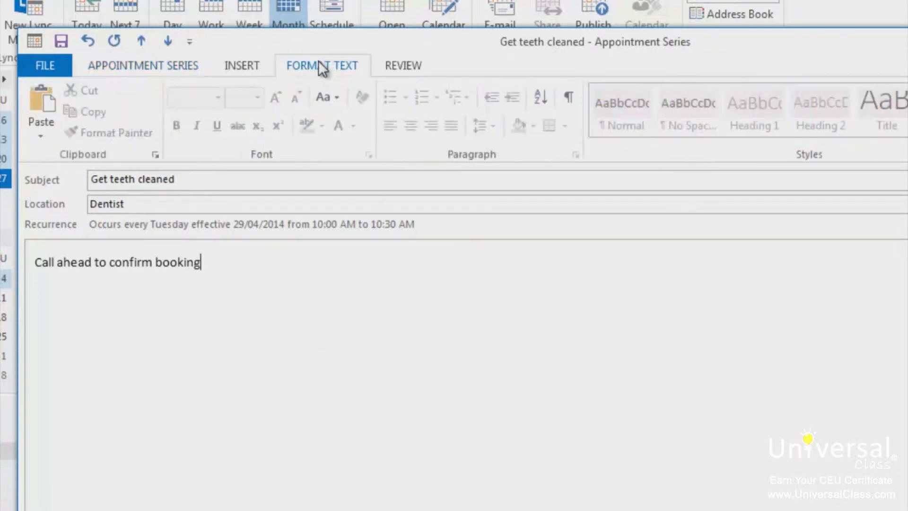
mouse_move(314, 81)
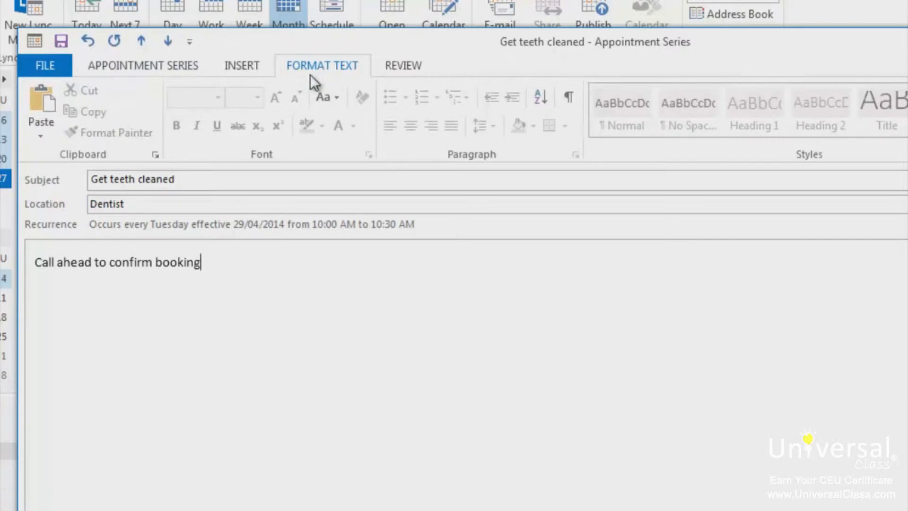
mouse_move(272, 89)
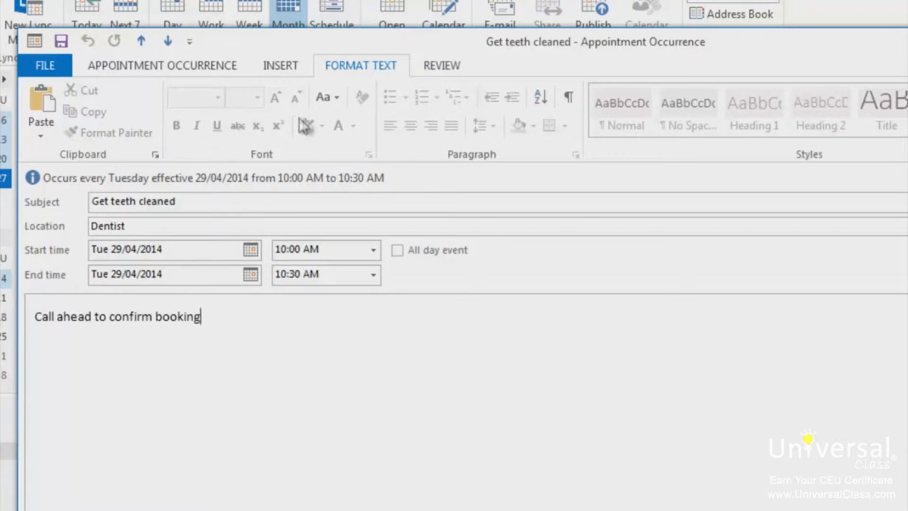
mouse_move(422, 98)
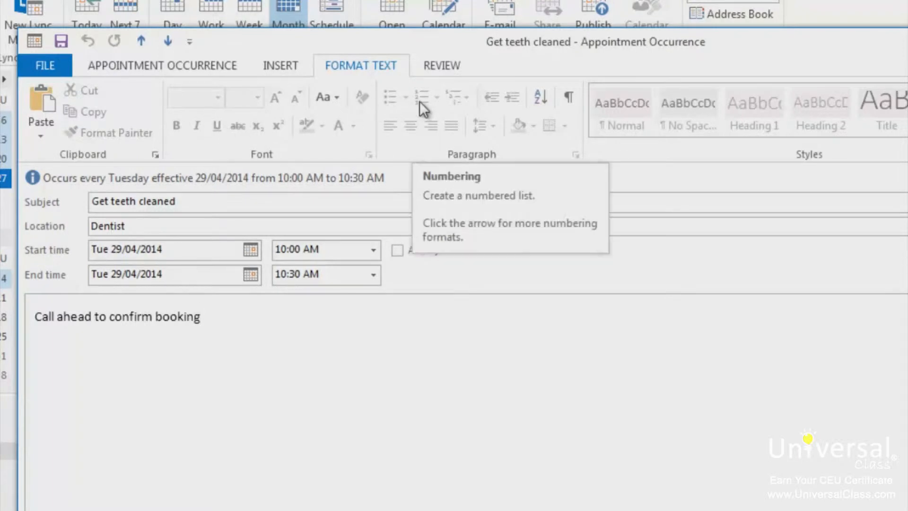
mouse_move(423, 153)
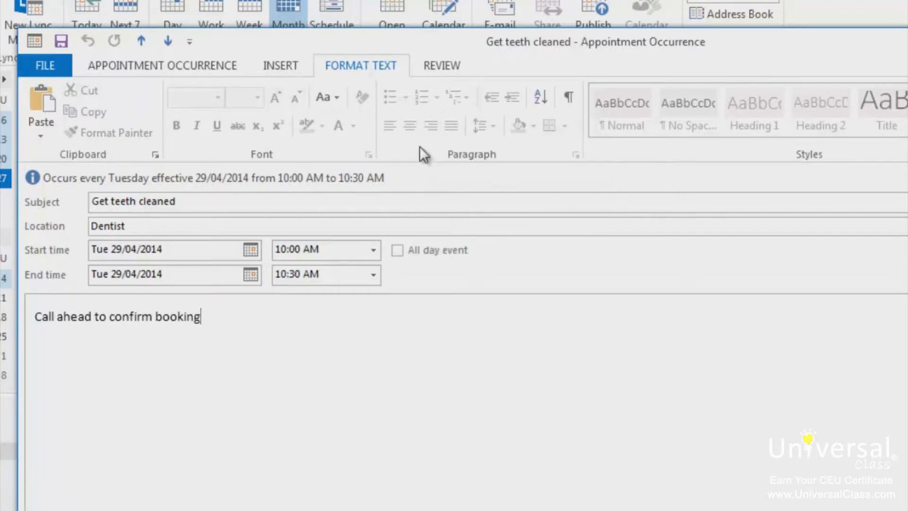
mouse_move(490, 127)
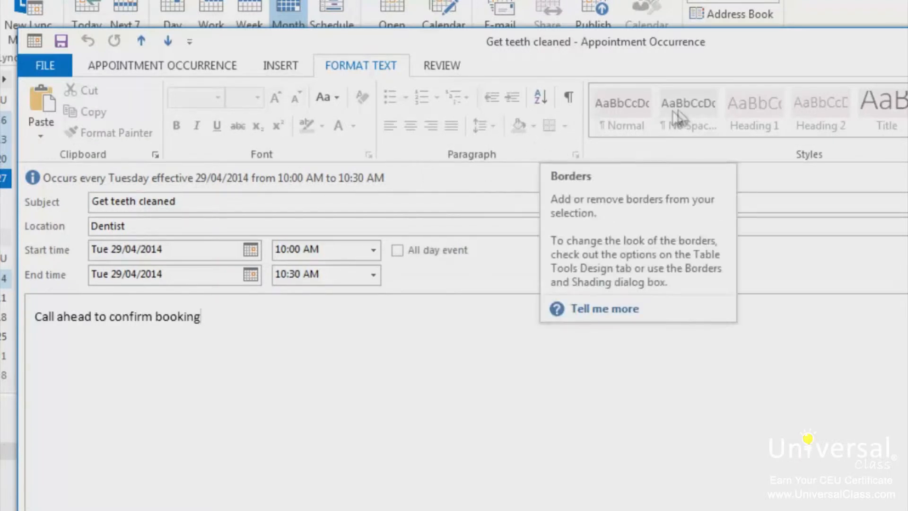
mouse_move(814, 472)
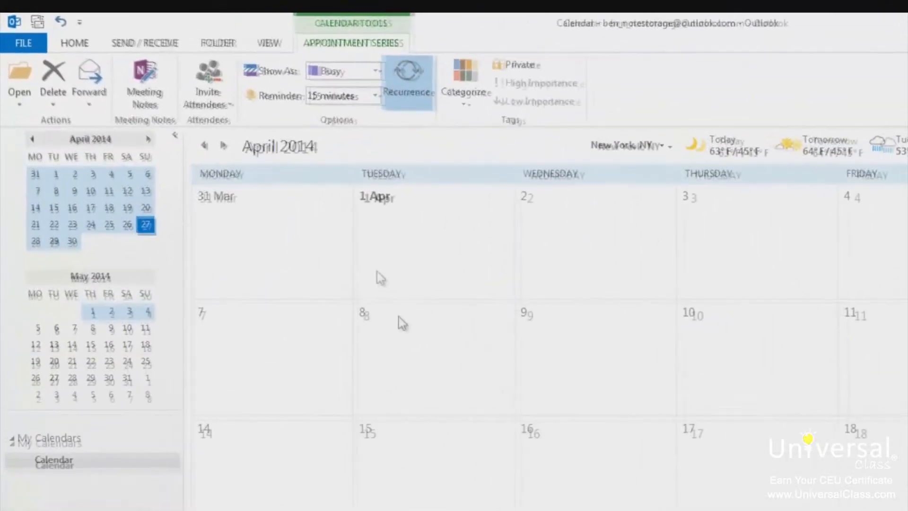
Close the appointment window and return to the April 2014 calendar.
left_click(78, 44)
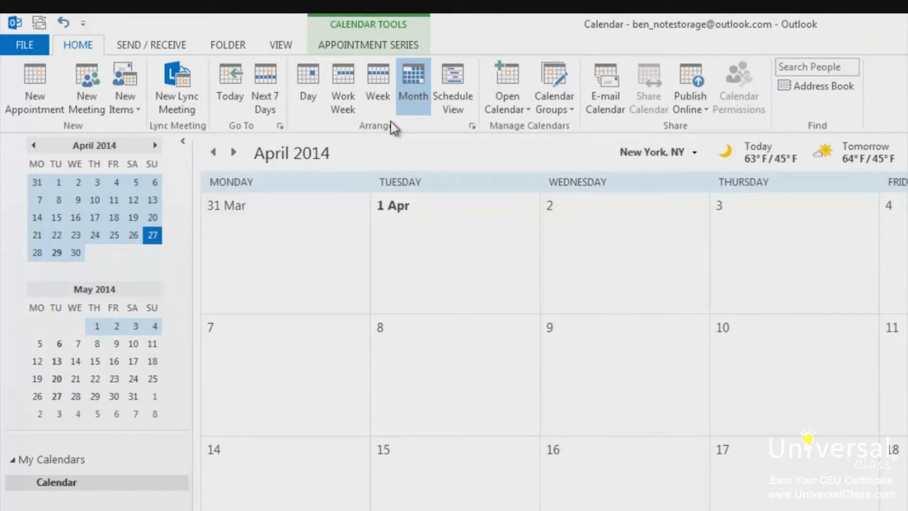
mouse_move(387, 129)
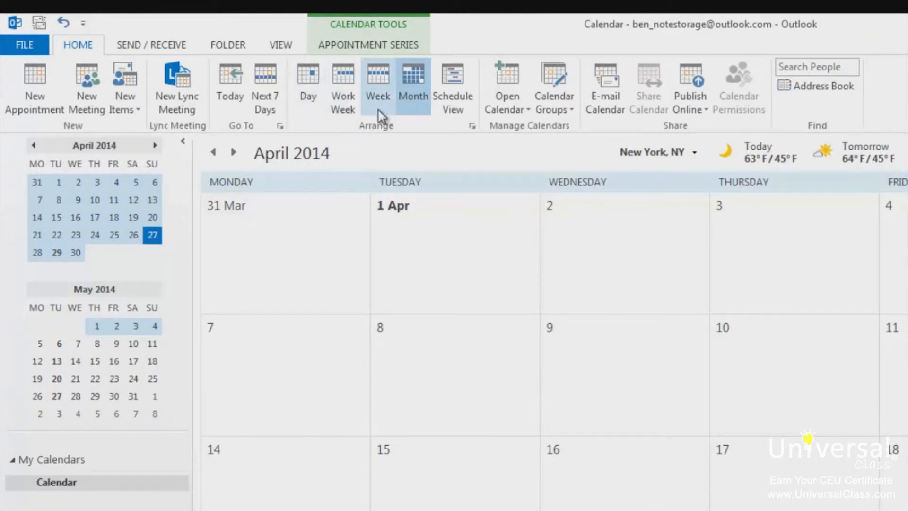
mouse_move(413, 87)
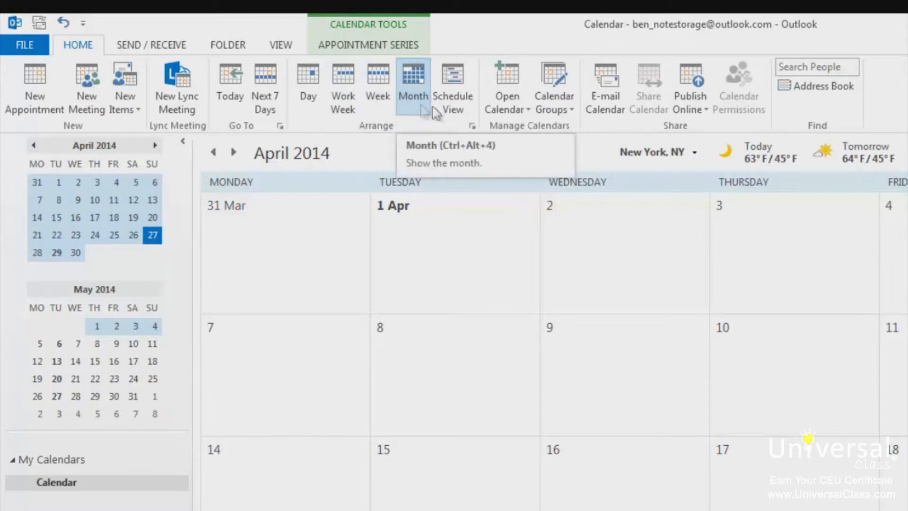
mouse_move(453, 87)
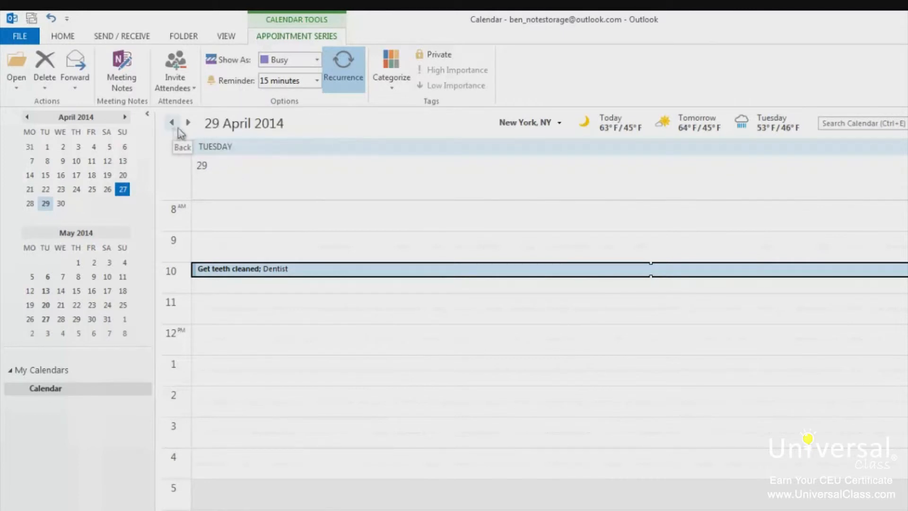
Switch from Work Week to the full seven-day week of 28 April – 4 May 2014.
left_click(63, 36)
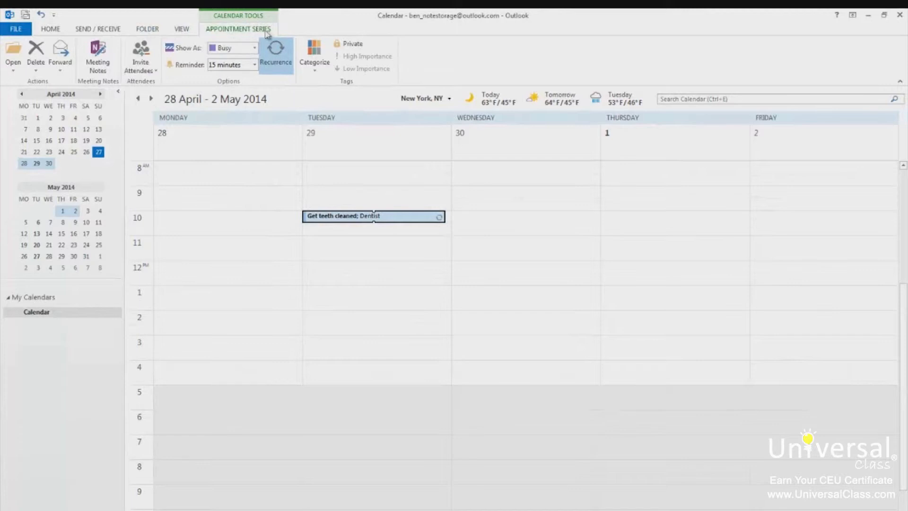
mouse_move(361, 208)
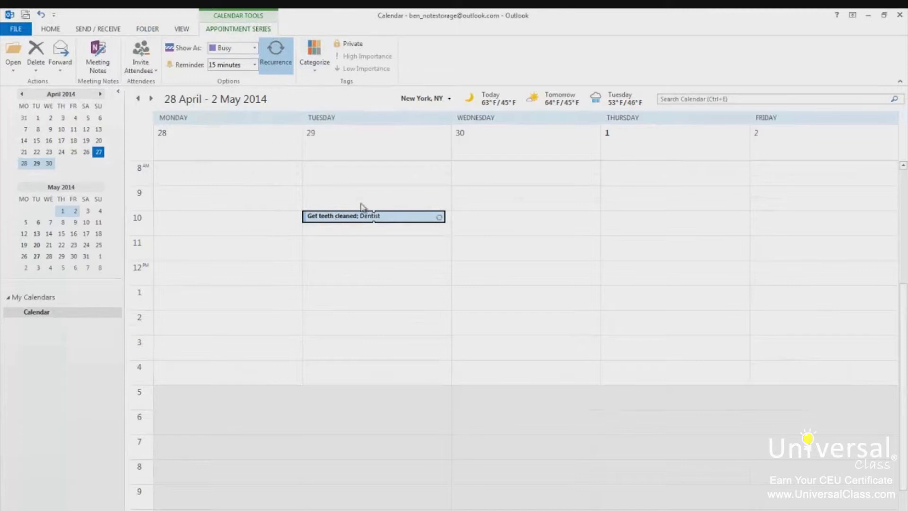
left_click(50, 28)
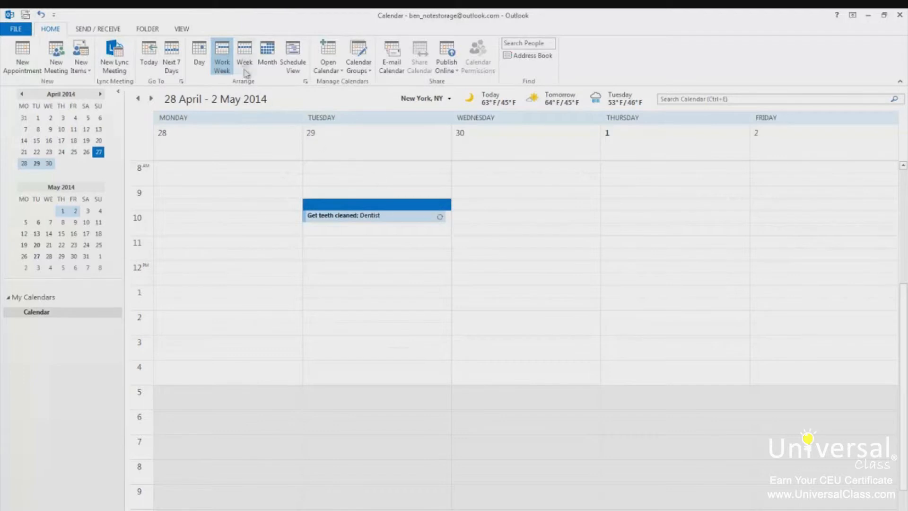
left_click(245, 55)
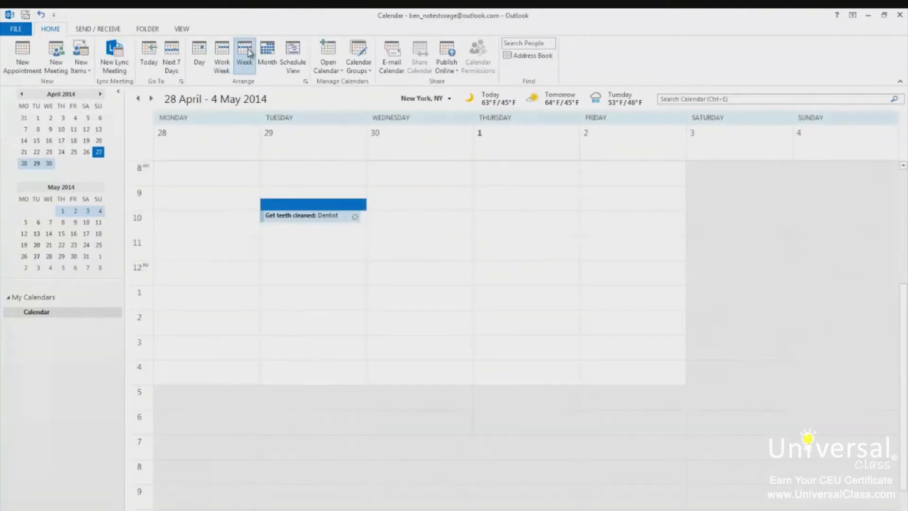
mouse_move(265, 89)
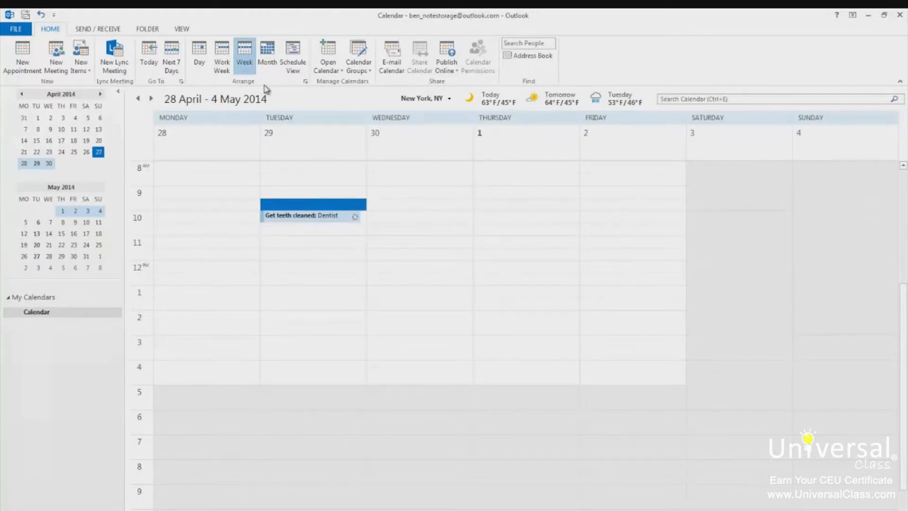
Switch to Schedule View and step forward via the Date Navigator to Sunday 29 June 2014.
left_click(266, 55)
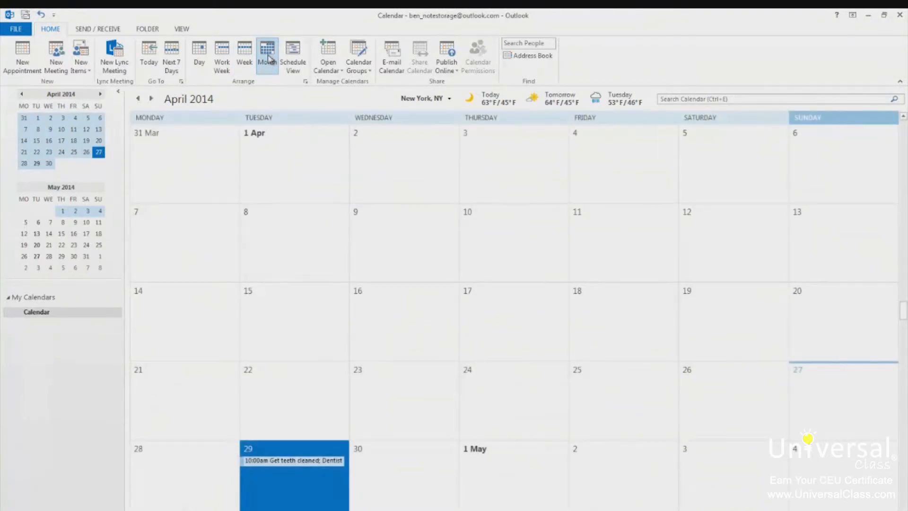
mouse_move(293, 55)
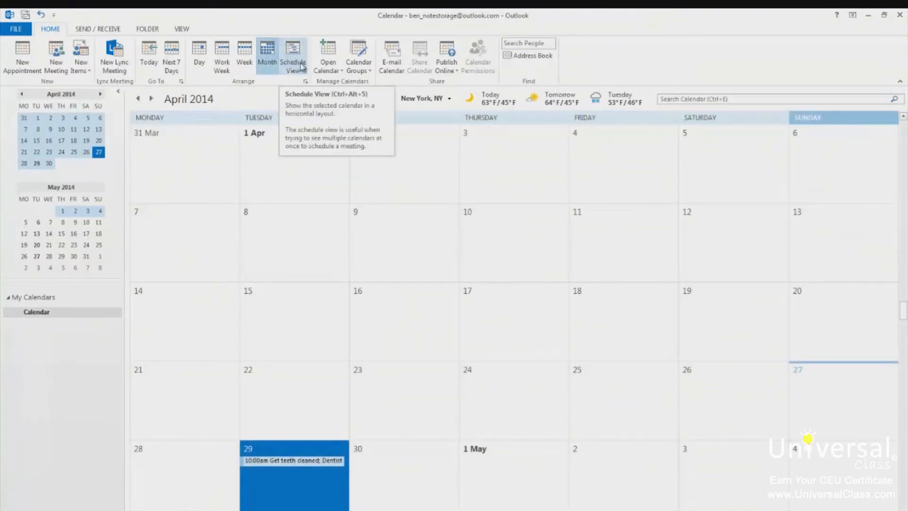
left_click(293, 54)
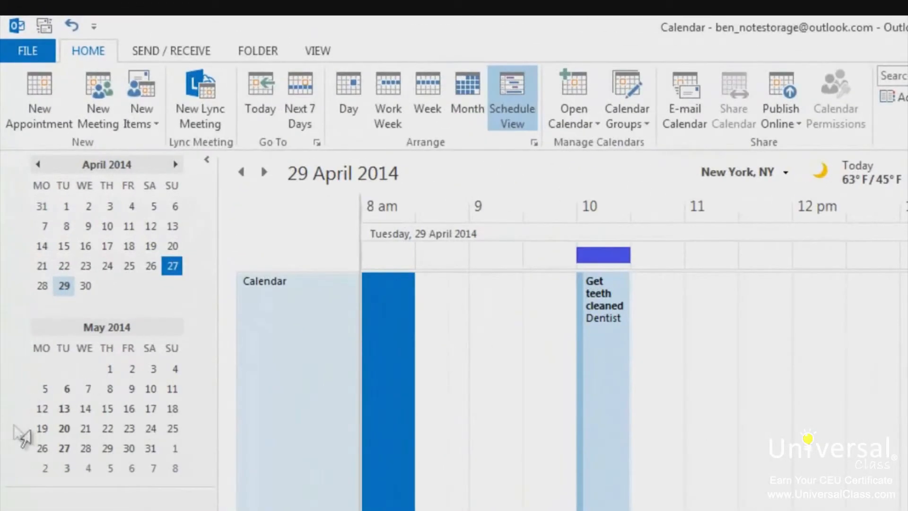
left_click(110, 447)
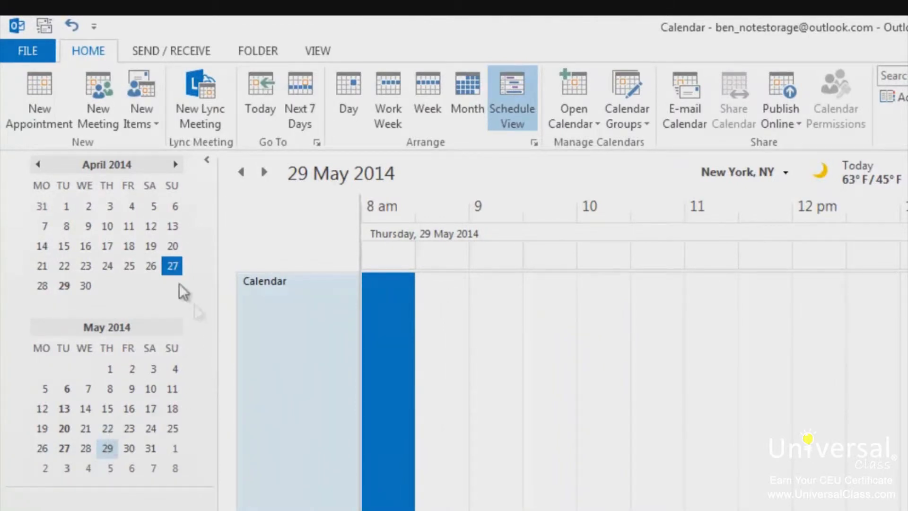
left_click(176, 164)
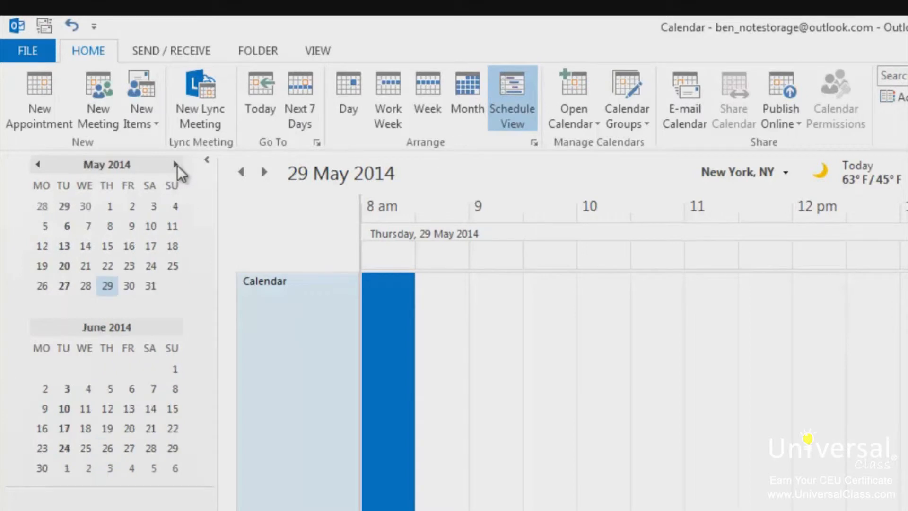
left_click(175, 164)
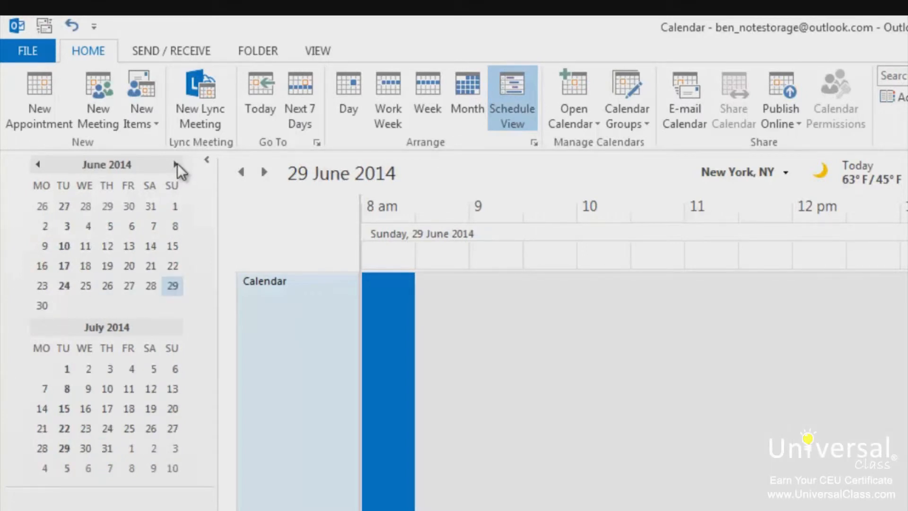
mouse_move(171, 166)
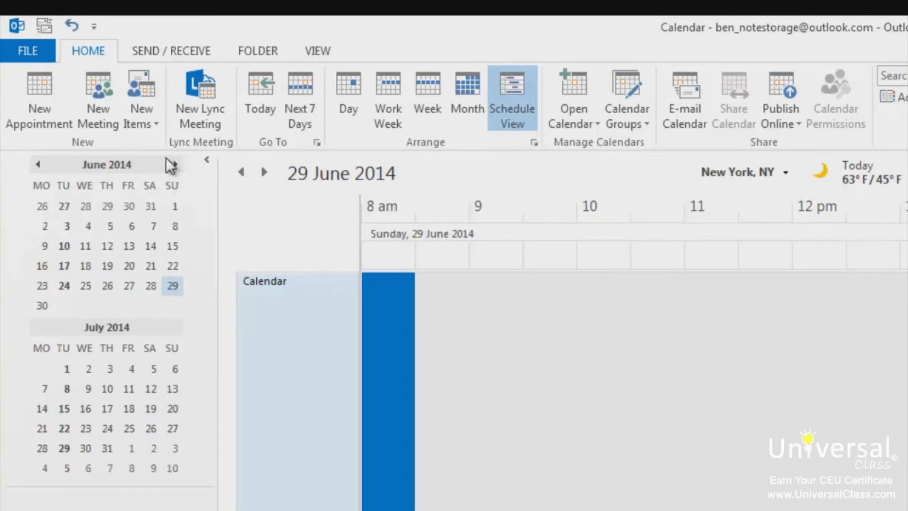
mouse_move(168, 163)
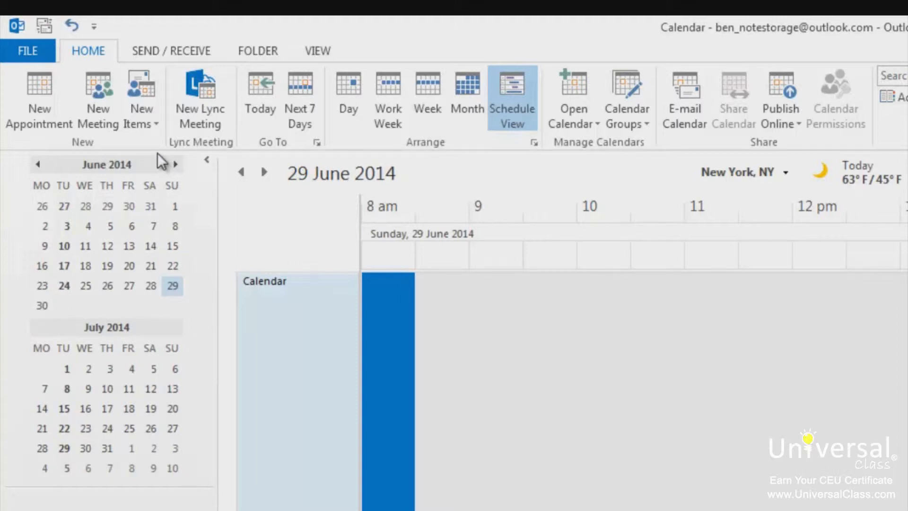
mouse_move(150, 164)
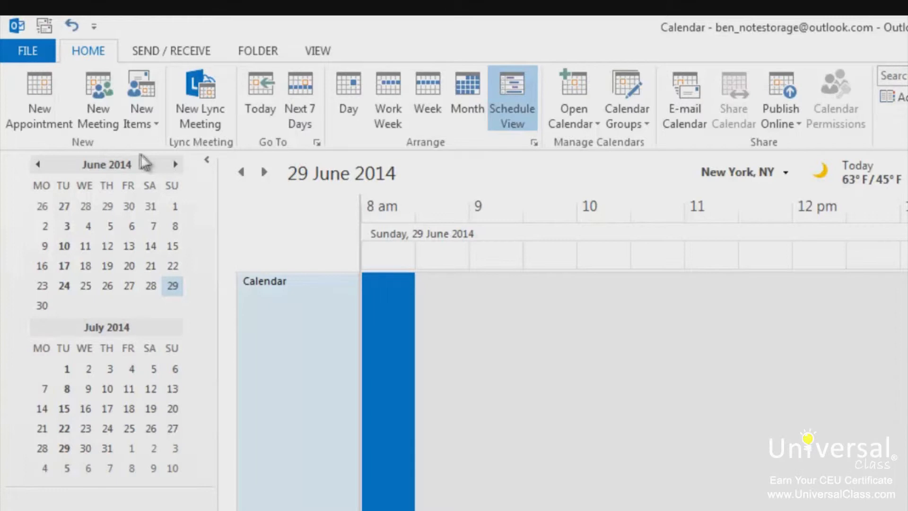
left_click(27, 51)
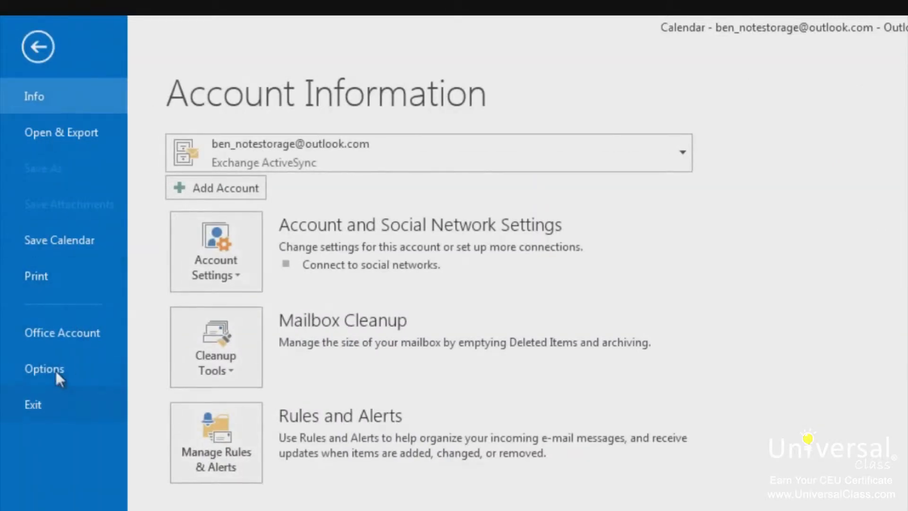
left_click(44, 369)
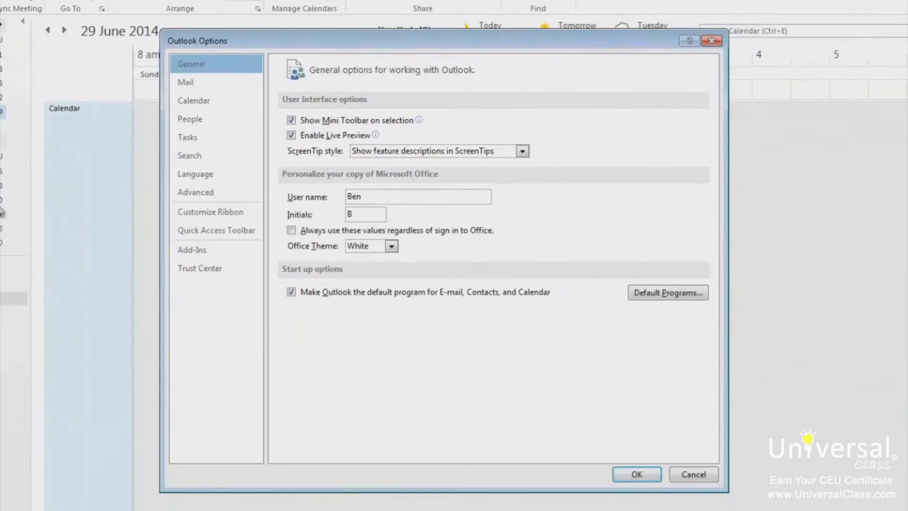
left_click(193, 101)
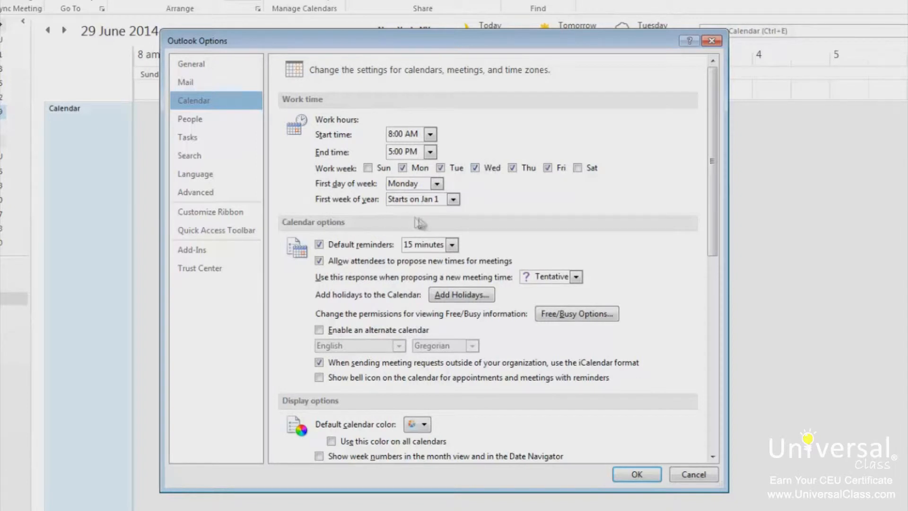
mouse_move(538, 199)
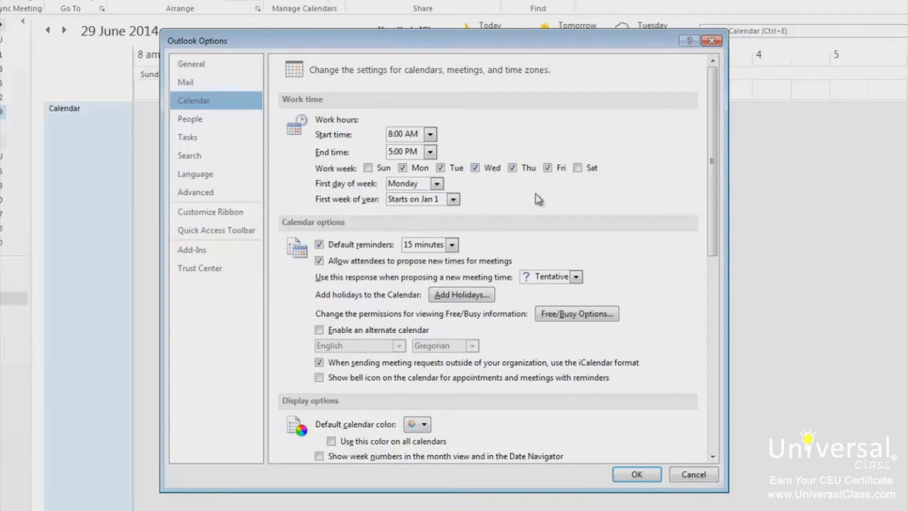
mouse_move(499, 205)
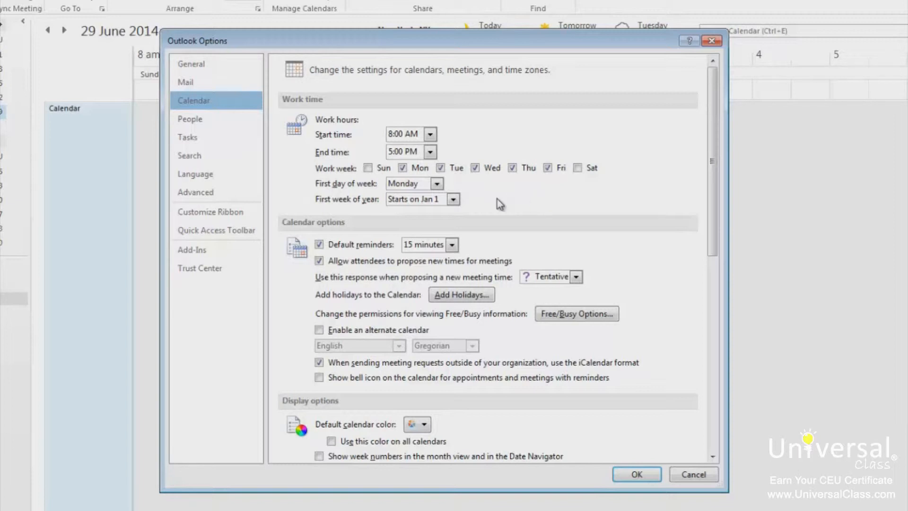
mouse_move(498, 205)
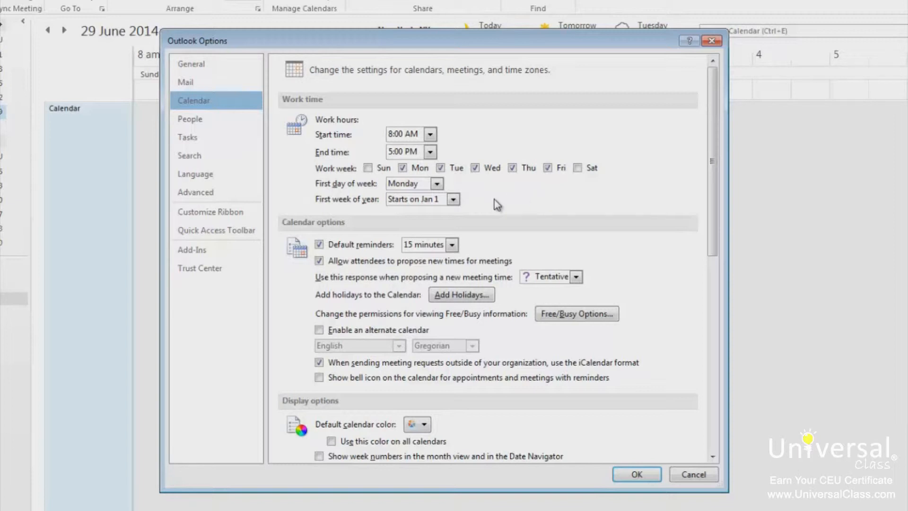
mouse_move(454, 200)
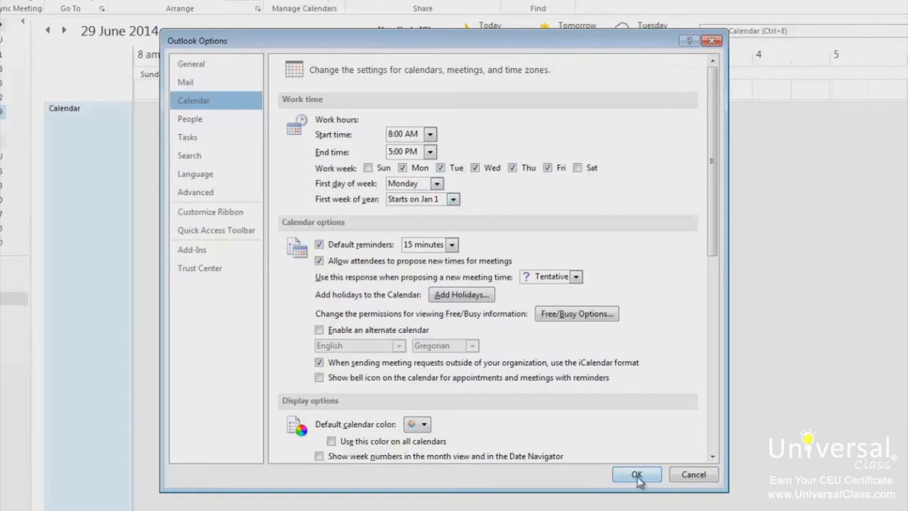
left_click(636, 474)
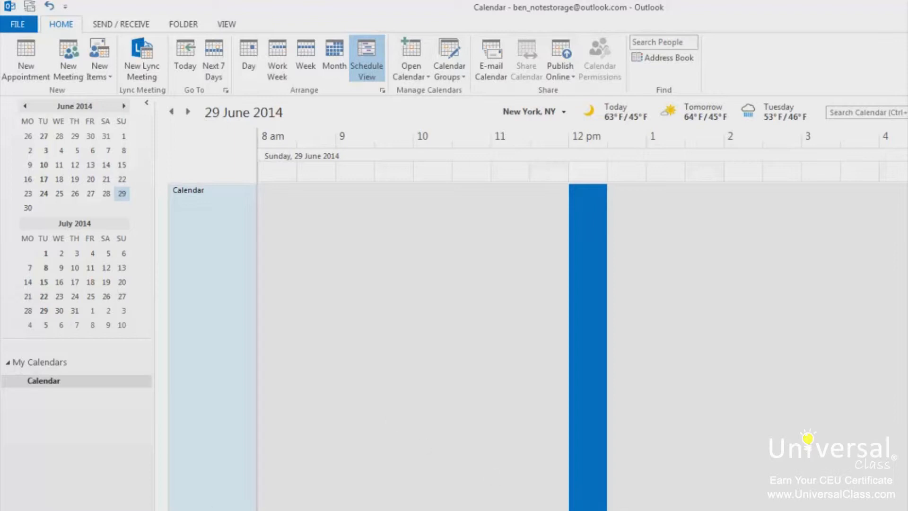
mouse_move(78, 95)
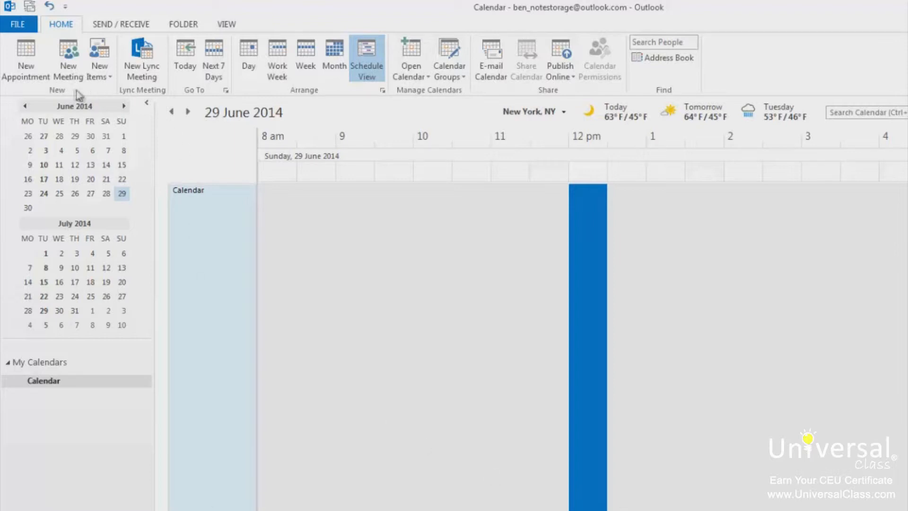
mouse_move(94, 98)
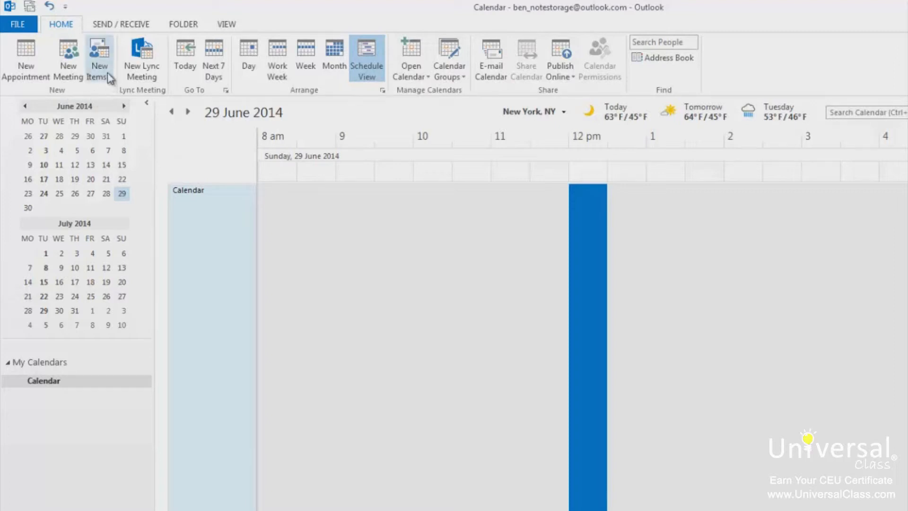
Create and save an all-day 'Conference' event in 'Room B' on Wed 2 July 2014.
left_click(99, 57)
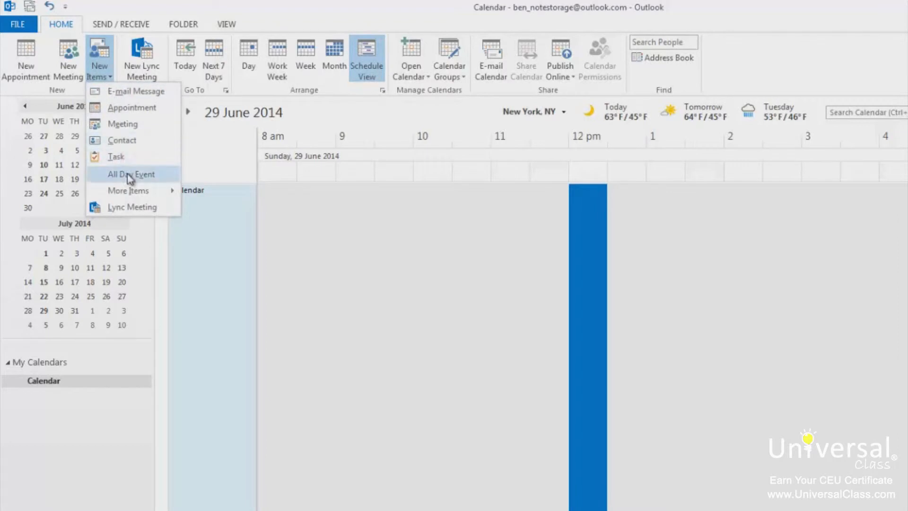
left_click(130, 174)
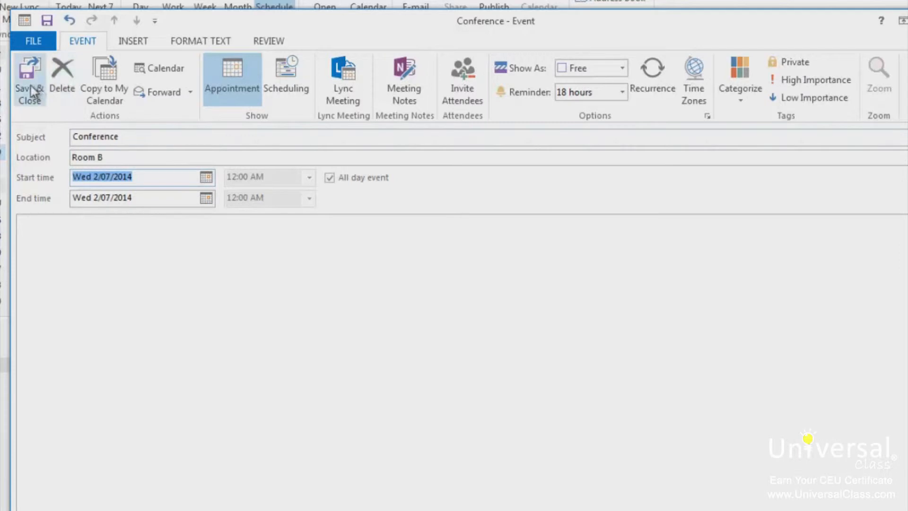
left_click(30, 87)
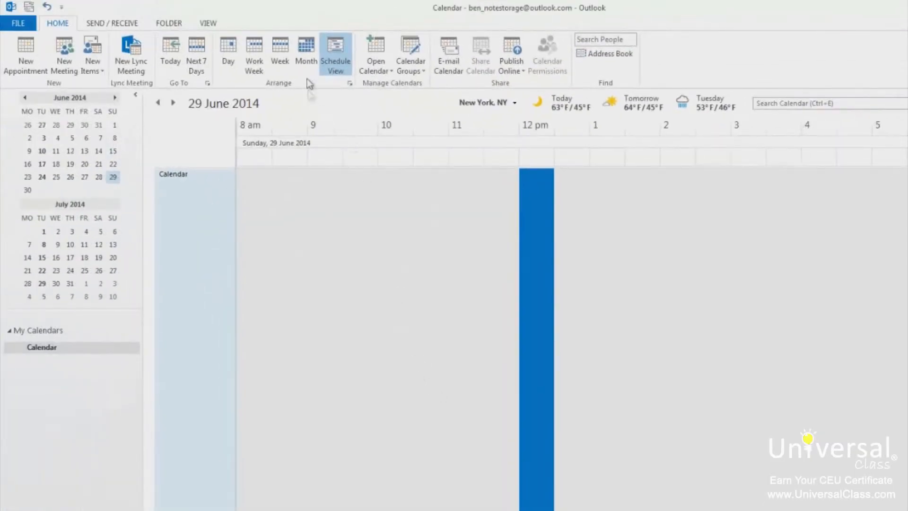
Reach the Calendar options and bring up the Add Holidays country list.
left_click(305, 52)
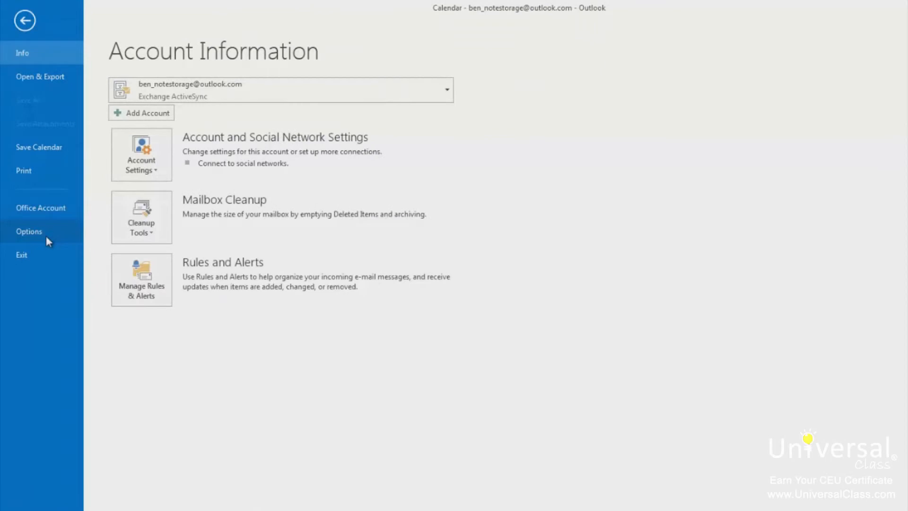
left_click(29, 231)
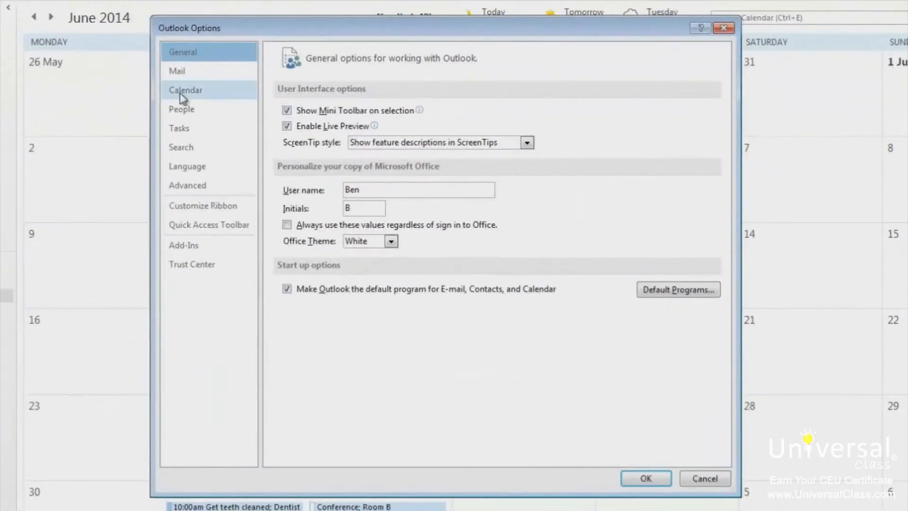
left_click(185, 90)
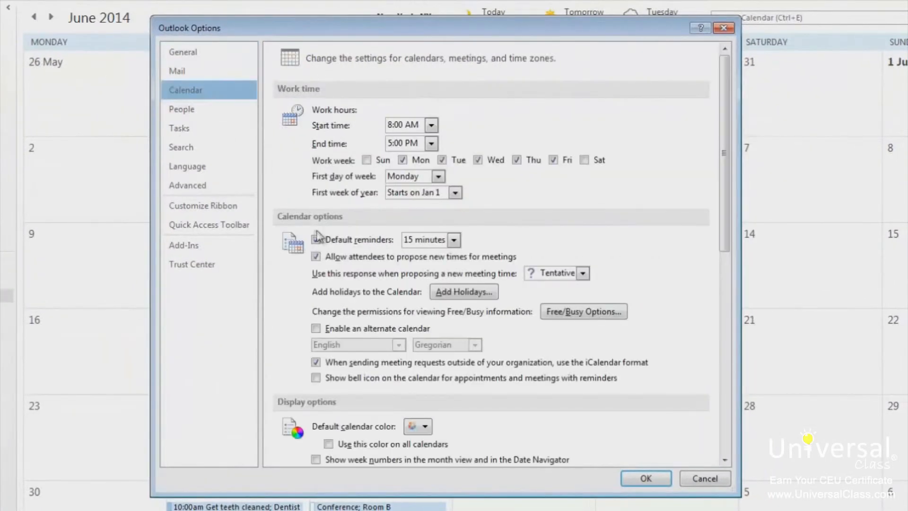
left_click(316, 240)
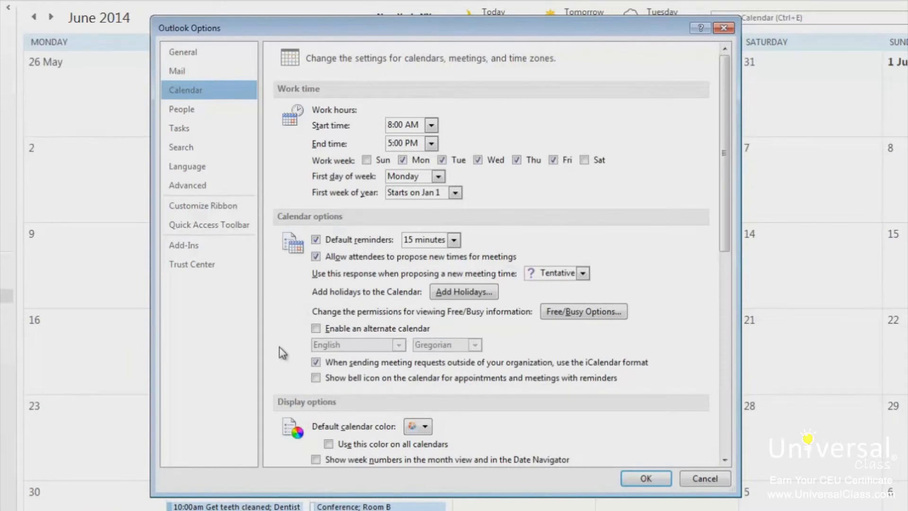
left_click(464, 291)
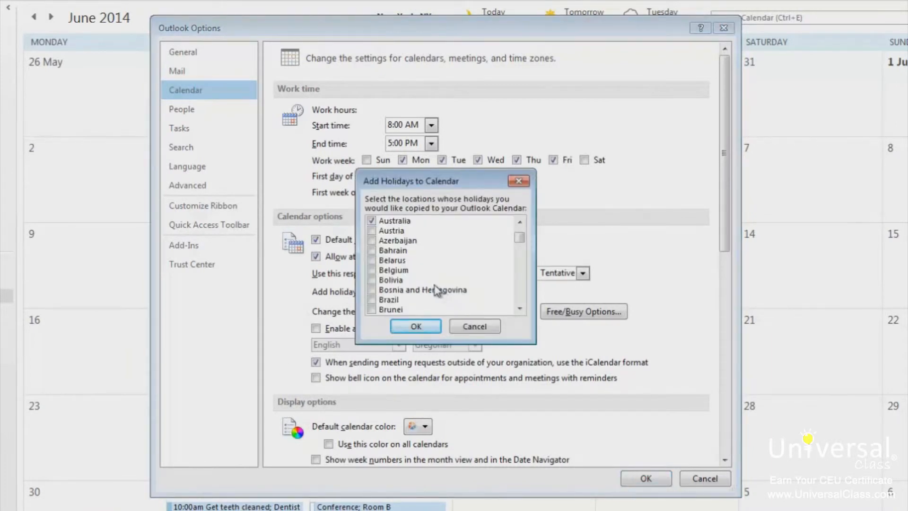
Add United States holidays so Memorial Day shows on 26 May, and dismiss the confirmation.
left_click(394, 220)
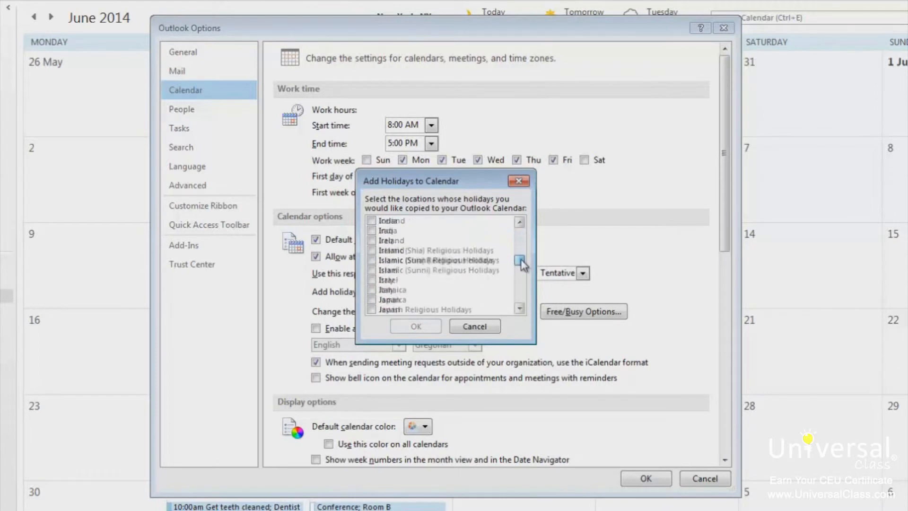
scroll("down", 3)
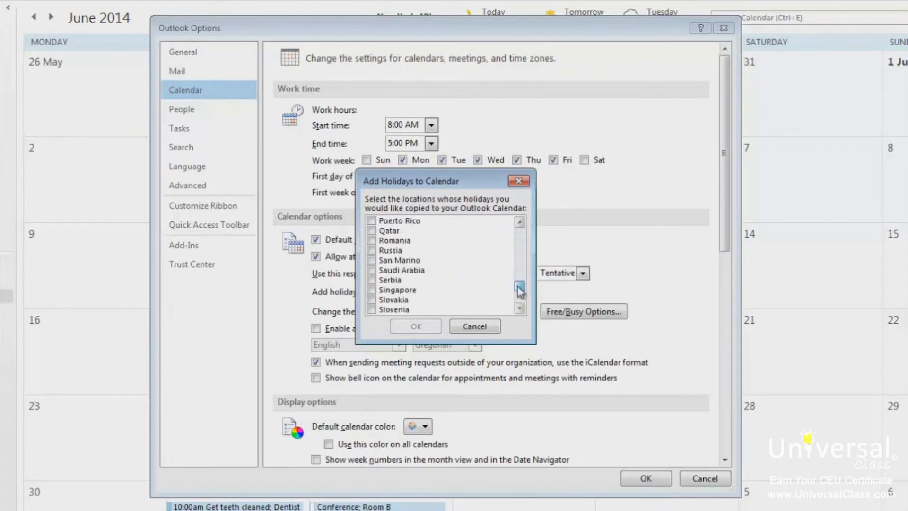
scroll("down", 3)
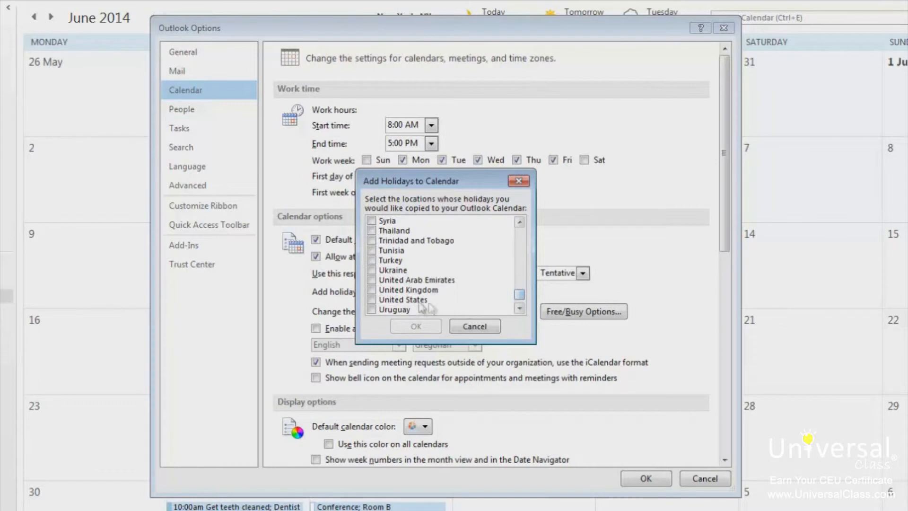
left_click(415, 326)
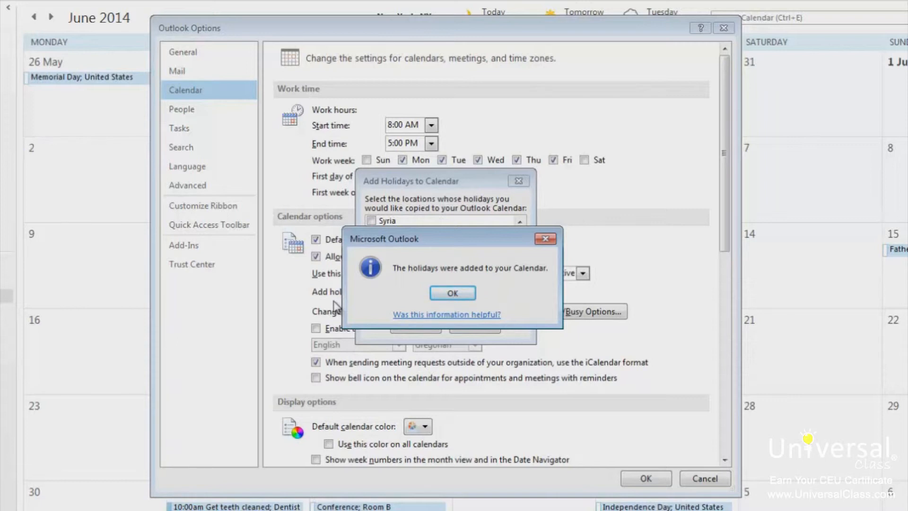
left_click(452, 292)
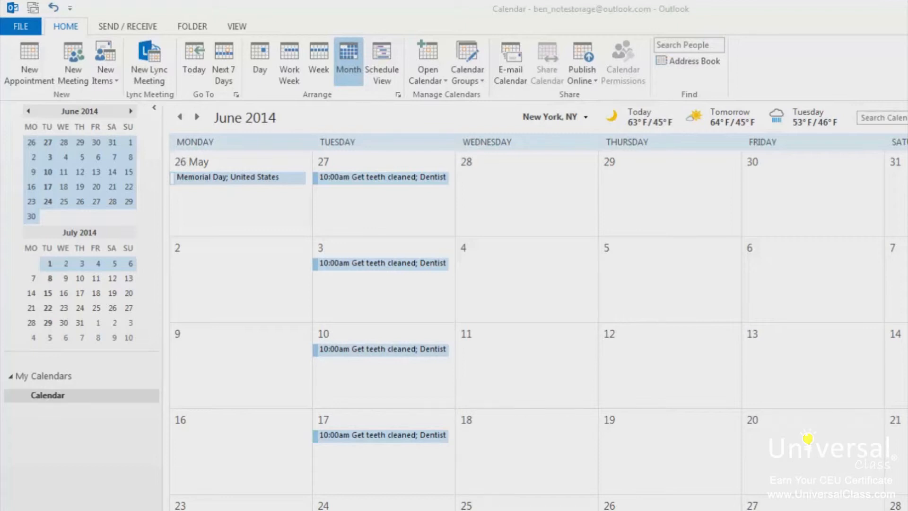
mouse_move(57, 105)
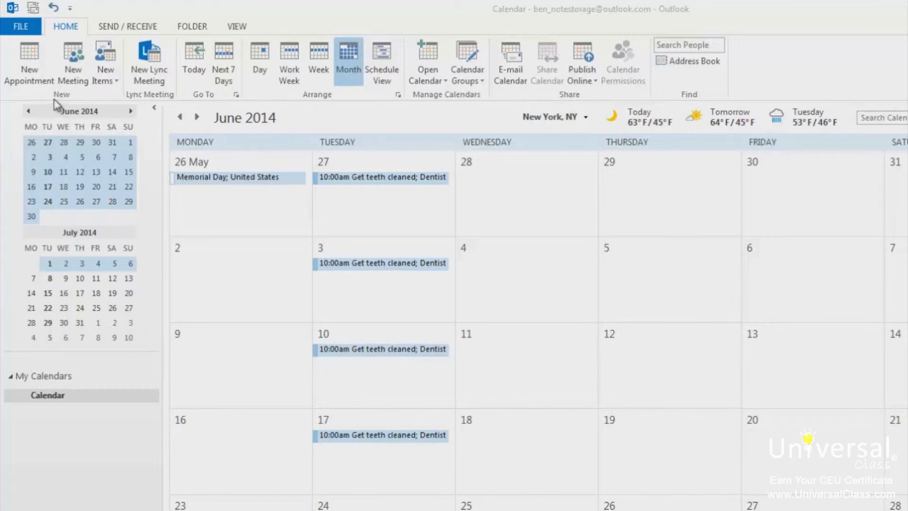
mouse_move(69, 69)
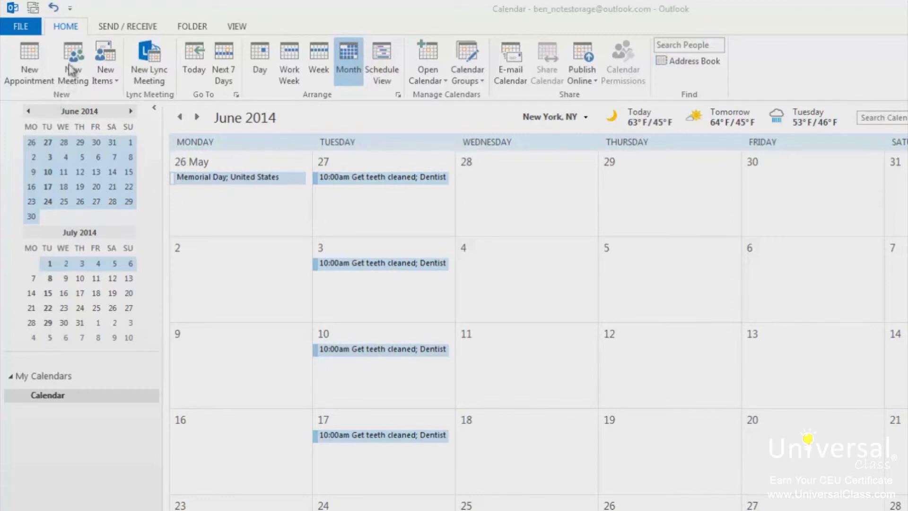
Create a 'Discuss project' meeting in Room D on Thursday 3 July 2014 starting 9:00 AM.
left_click(73, 60)
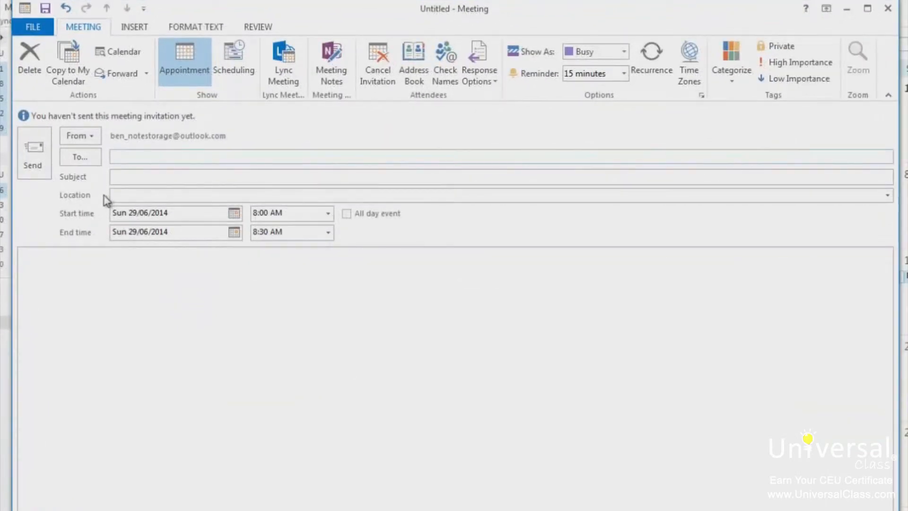
mouse_move(186, 208)
type("Room D")
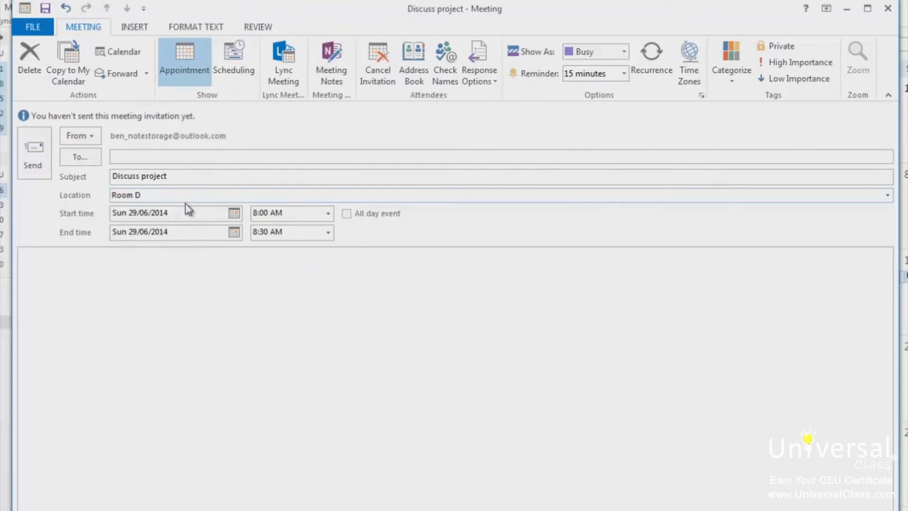
left_click(142, 195)
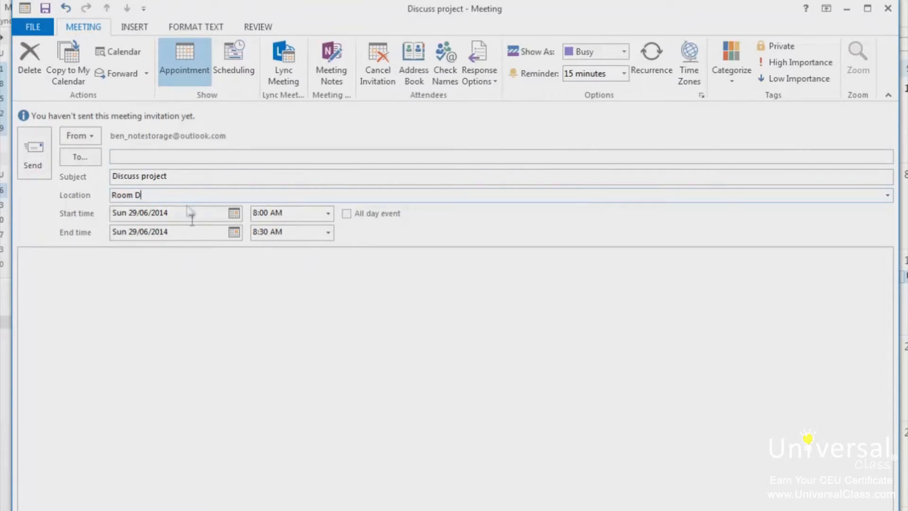
left_click(234, 213)
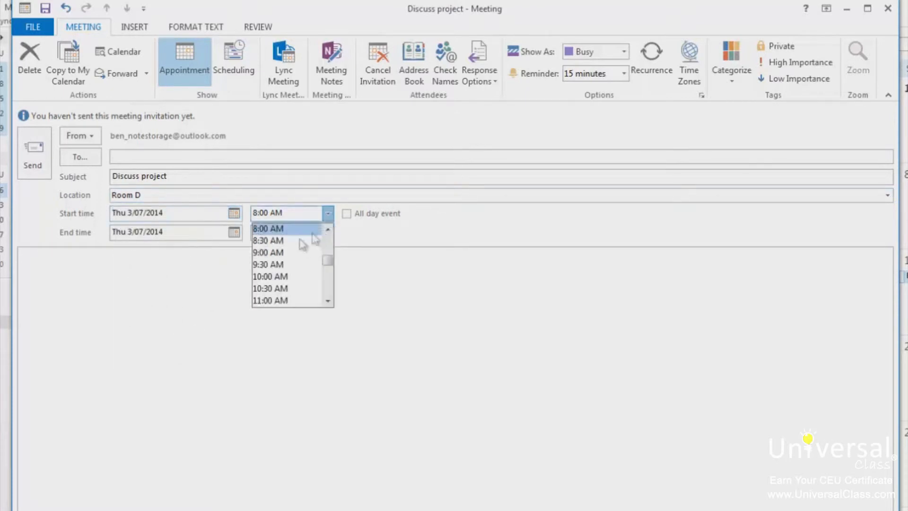
left_click(268, 252)
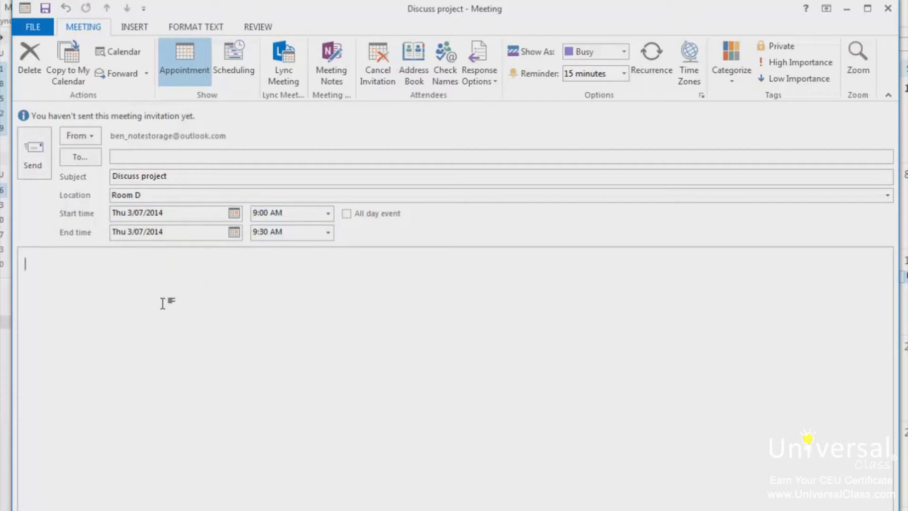
mouse_move(73, 238)
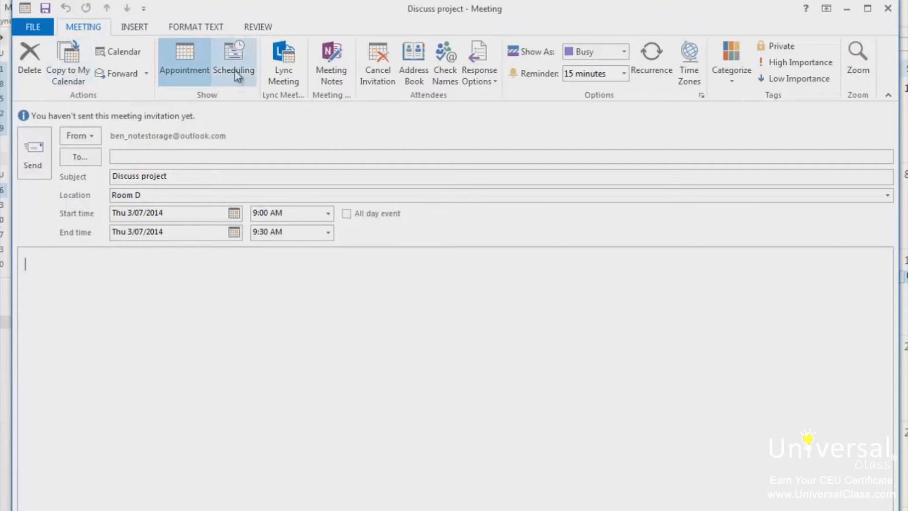
Switch to the Scheduling view and pick a required attendee plus Complete IT Professional Support as optional.
left_click(233, 60)
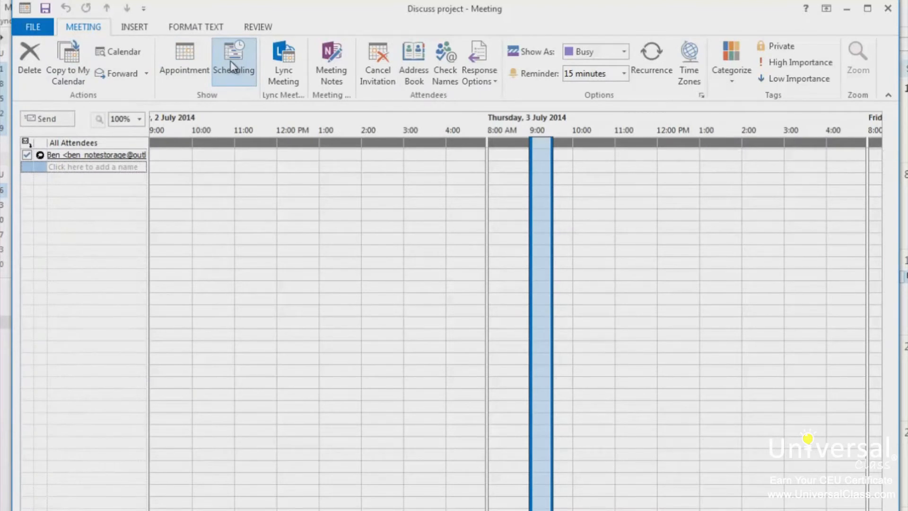
left_click(233, 58)
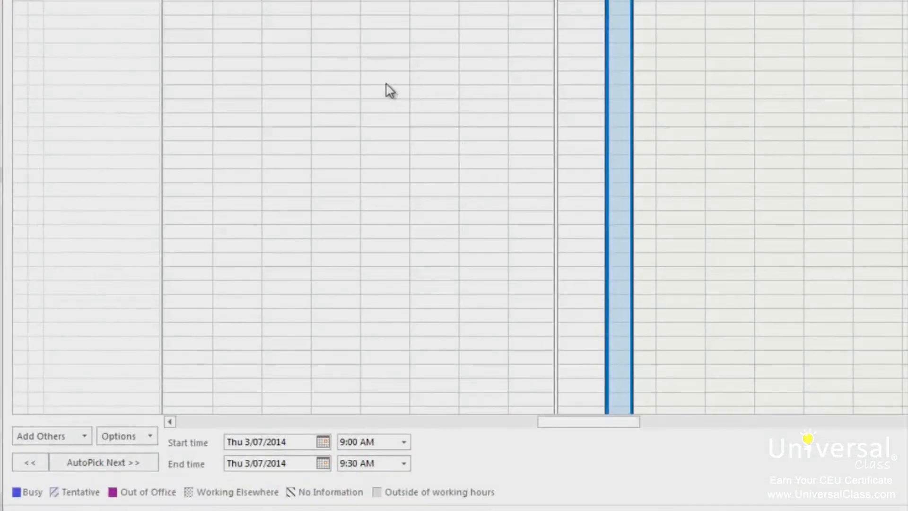
mouse_move(47, 436)
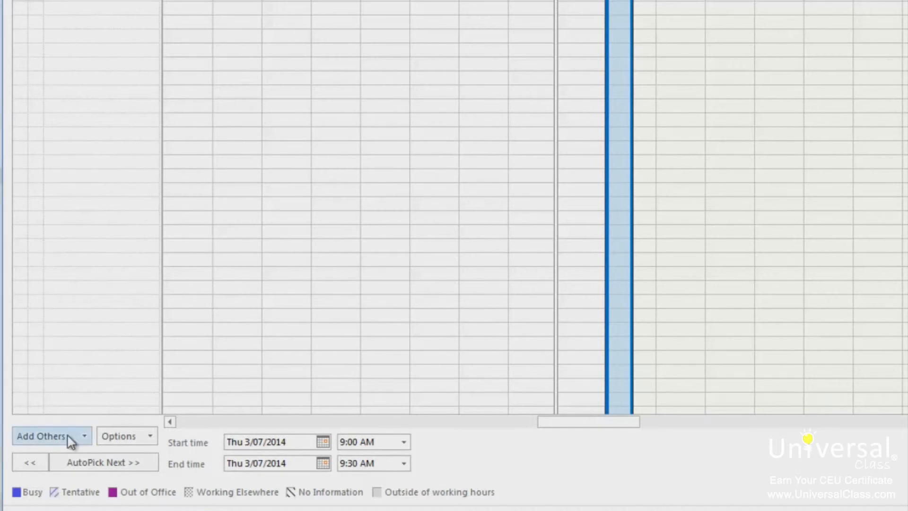
left_click(47, 435)
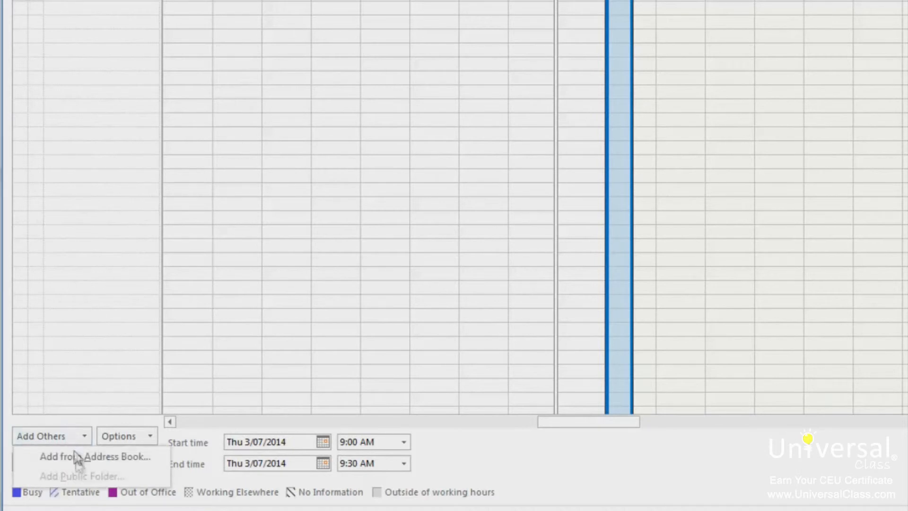
left_click(94, 456)
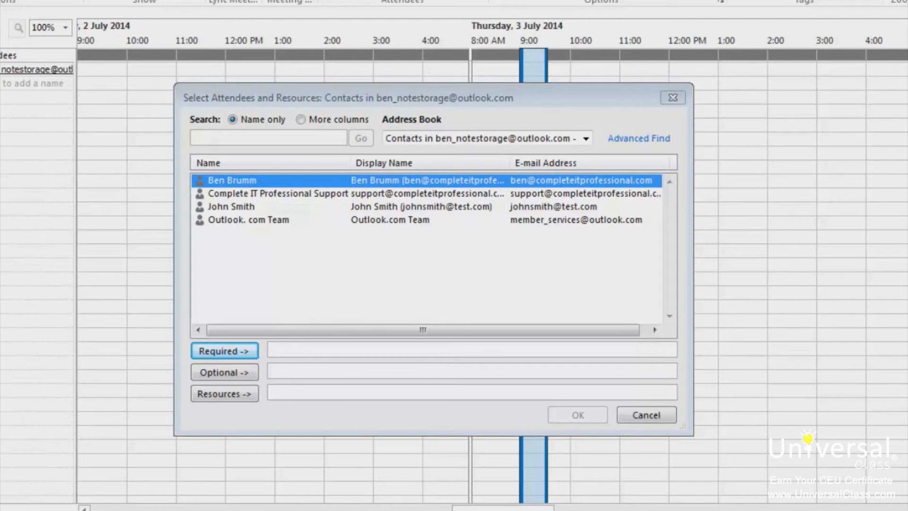
mouse_move(442, 172)
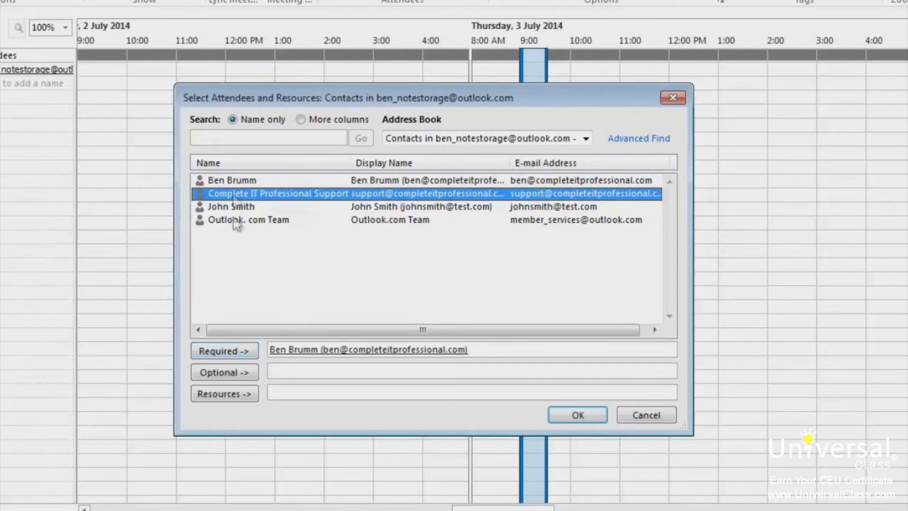
left_click(223, 372)
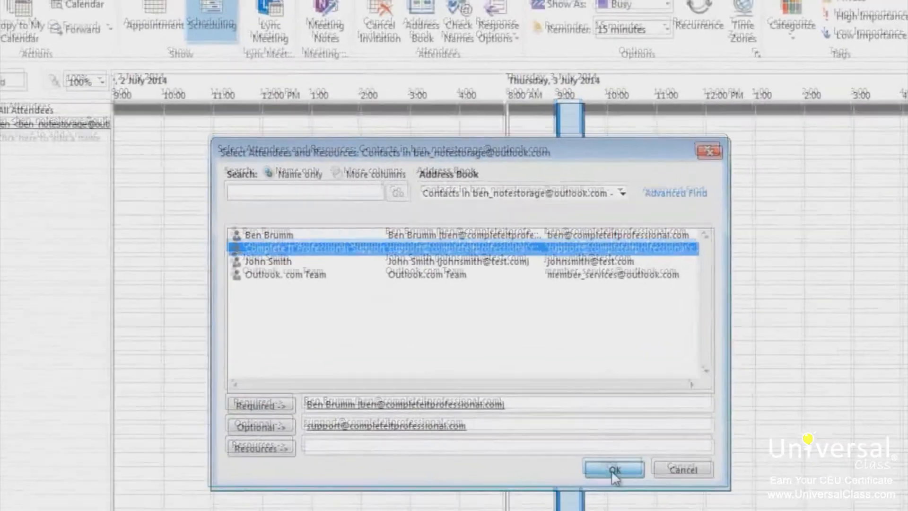
Confirm the Select Attendees dialog so both contacts join the scheduling grid.
left_click(613, 469)
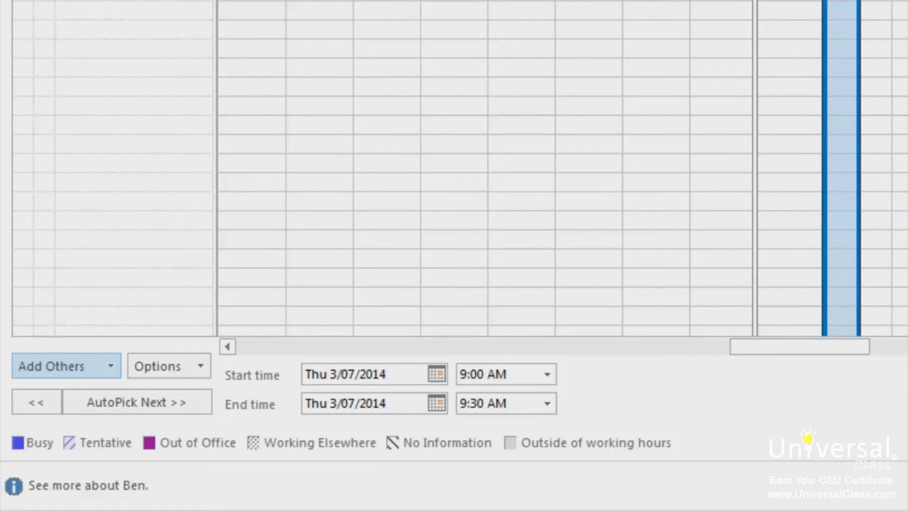
mouse_move(759, 177)
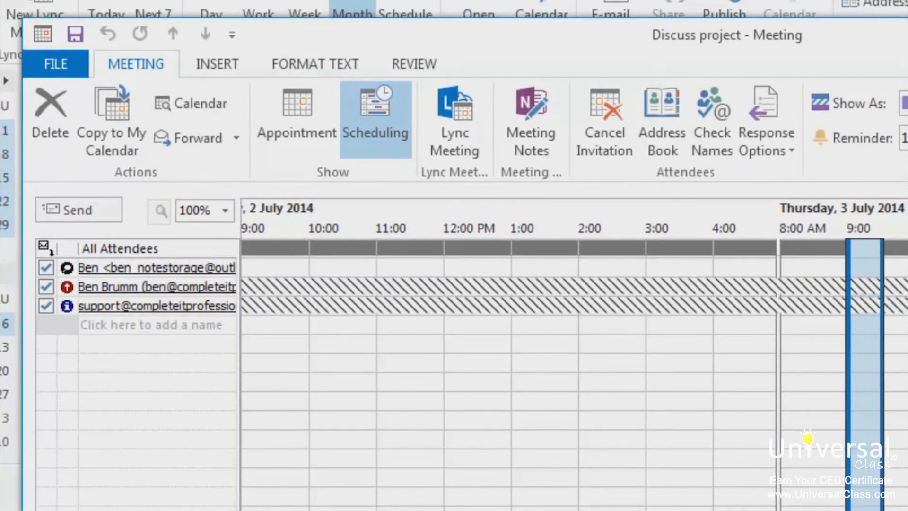
mouse_move(111, 122)
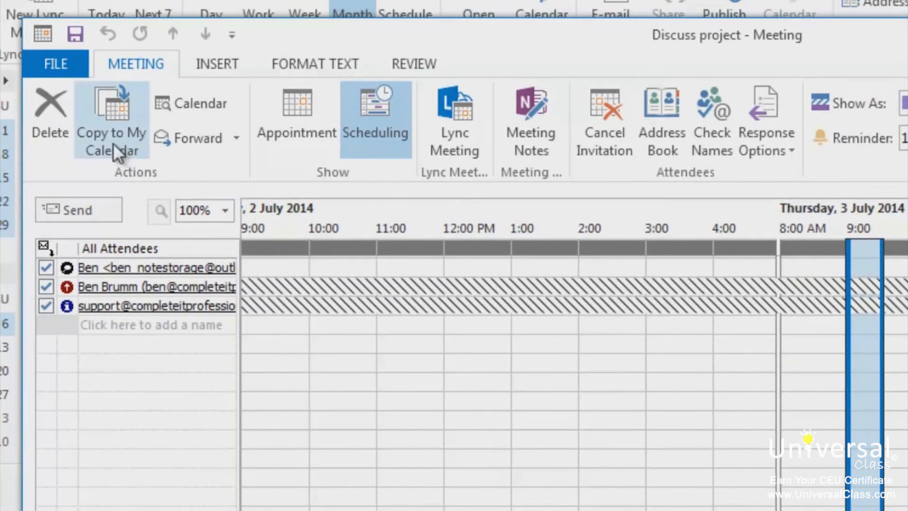
Copy the Discuss project meeting to my calendar, then save changes and send the invitation.
left_click(111, 119)
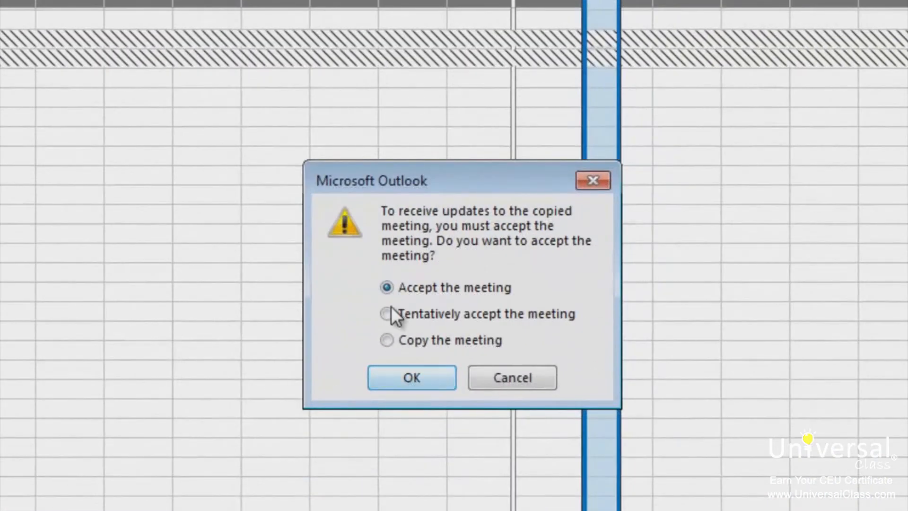
left_click(412, 378)
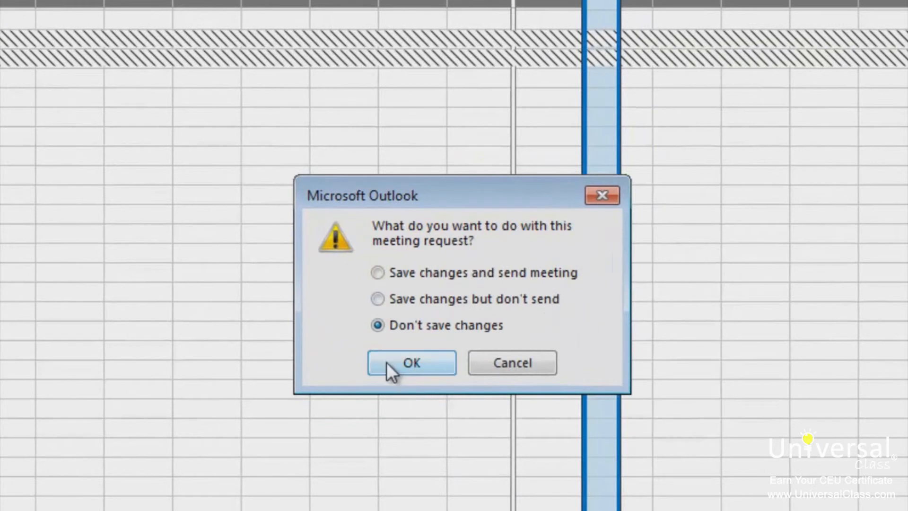
mouse_move(417, 277)
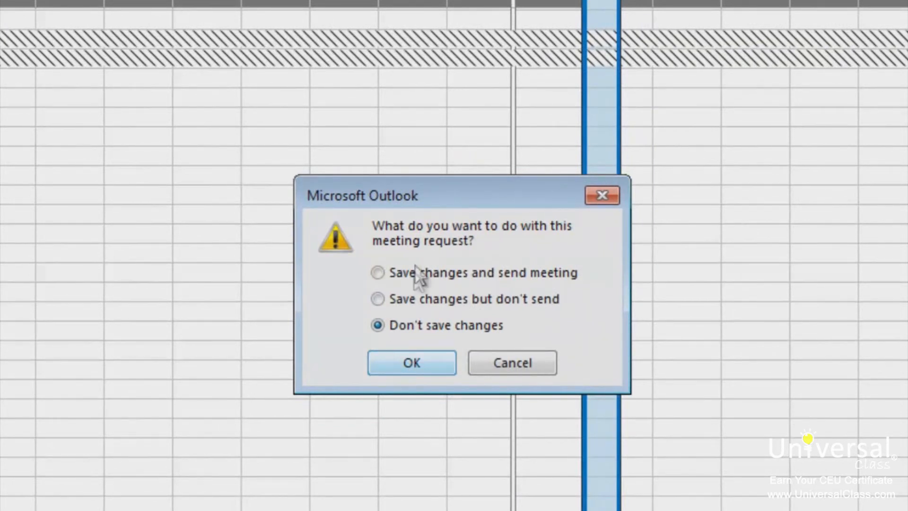
left_click(378, 272)
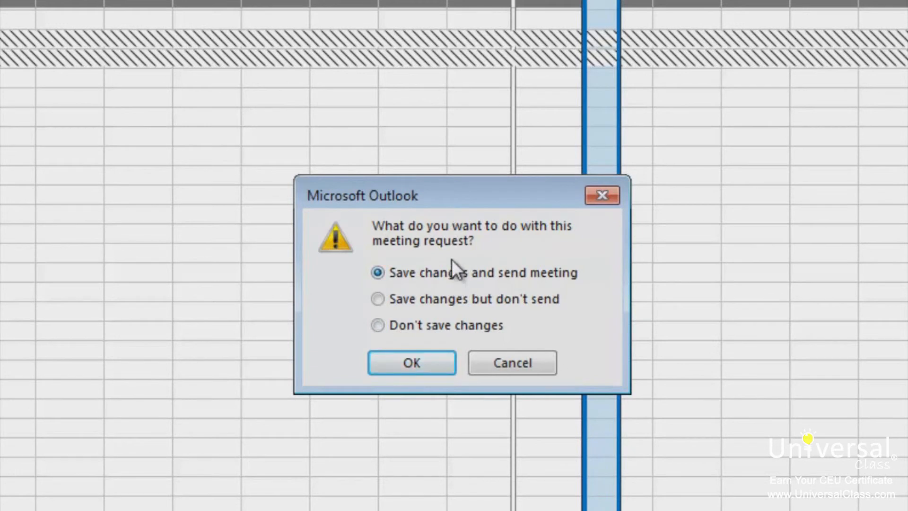
left_click(412, 363)
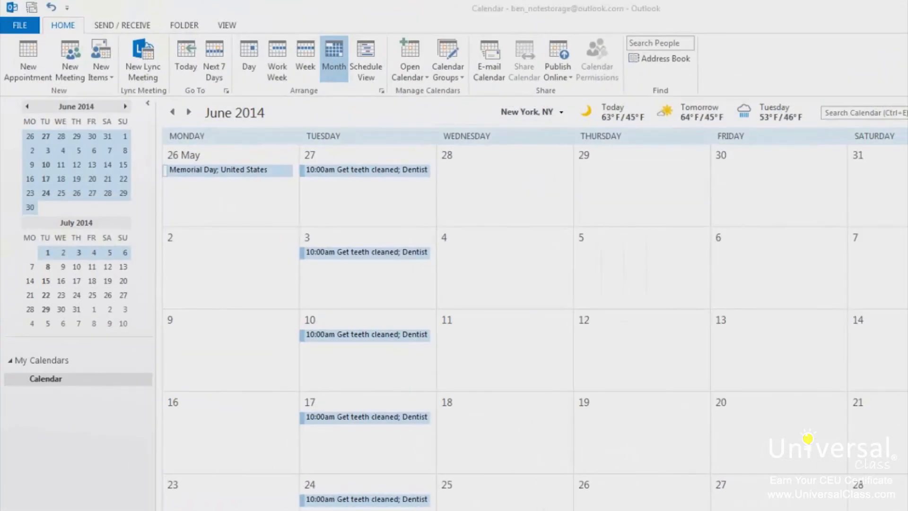
Show the Monthly Style print preview of the June 2014 calendar.
left_click(19, 25)
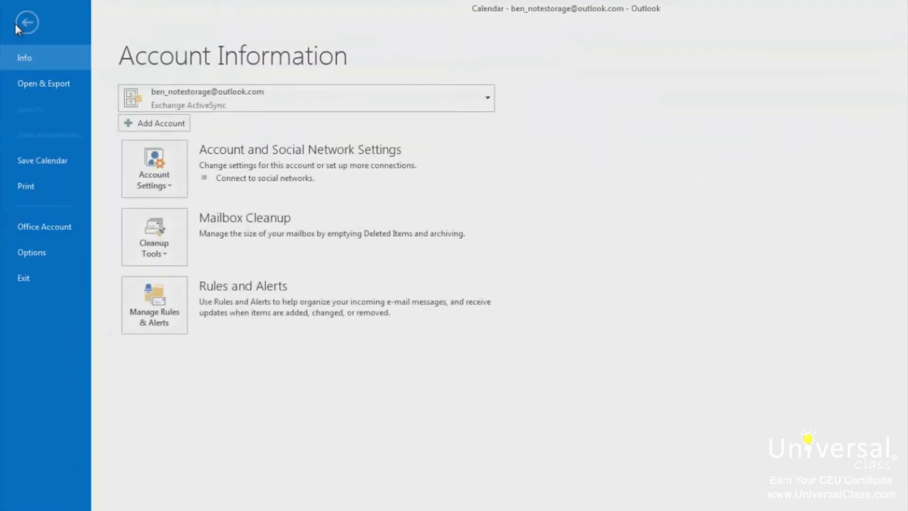
left_click(26, 187)
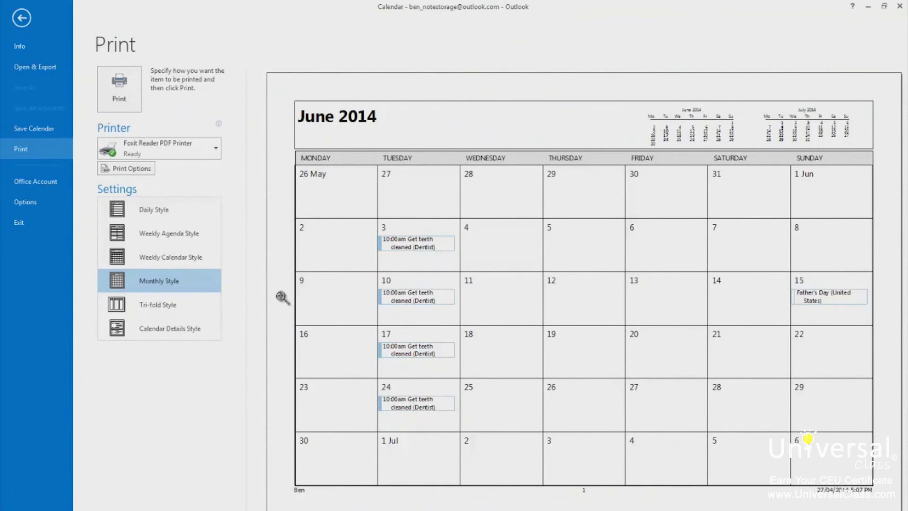
mouse_move(358, 299)
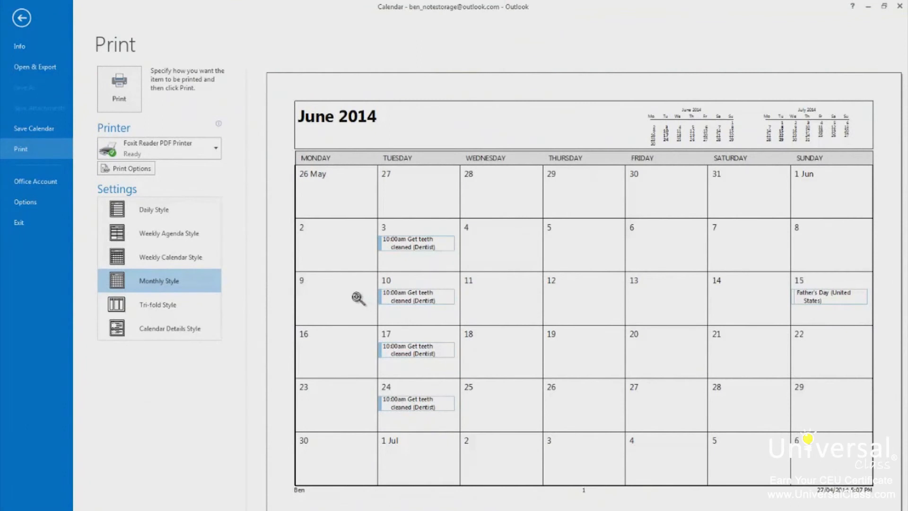
mouse_move(207, 167)
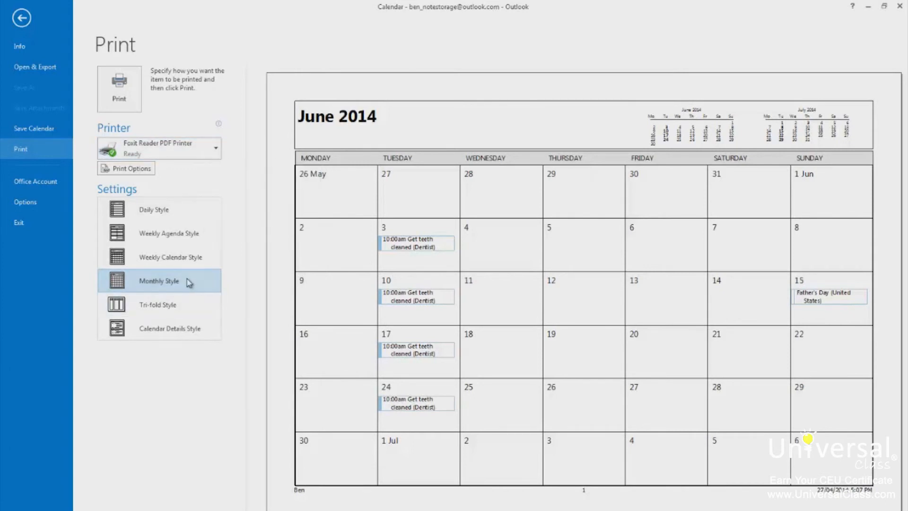
mouse_move(186, 282)
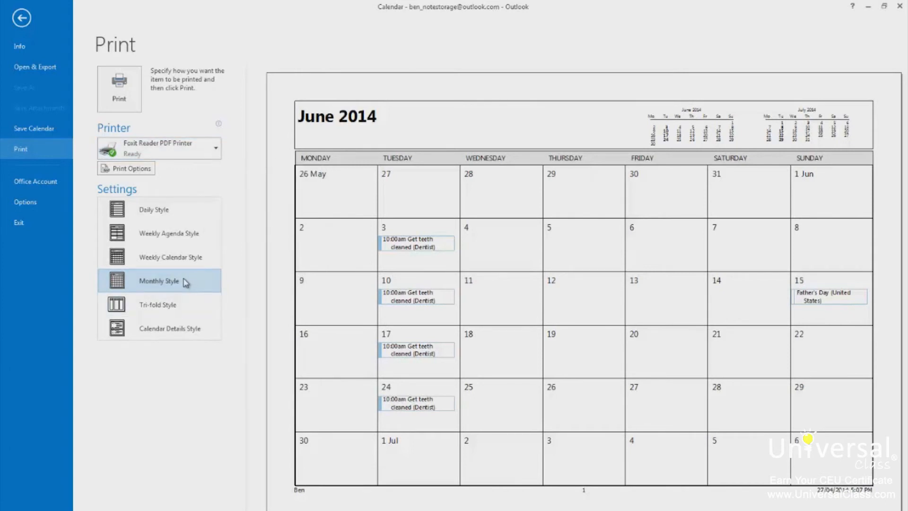
mouse_move(191, 299)
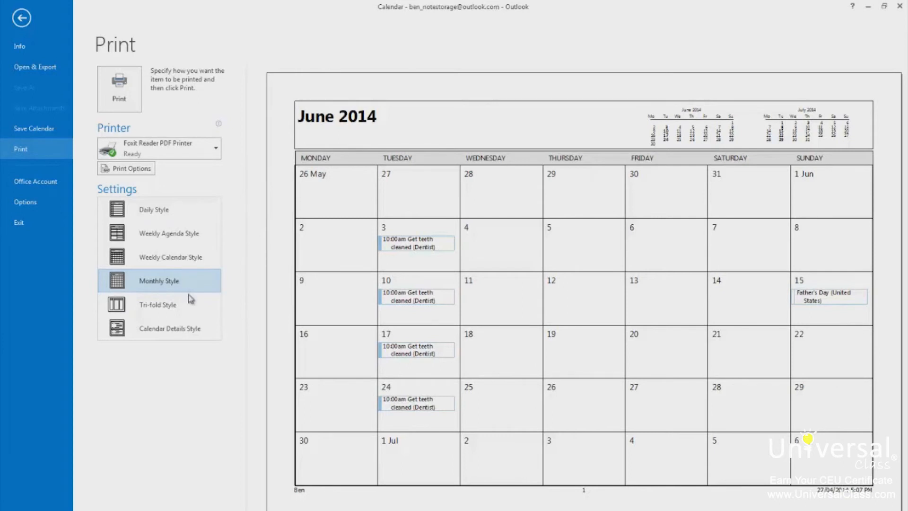
mouse_move(119, 87)
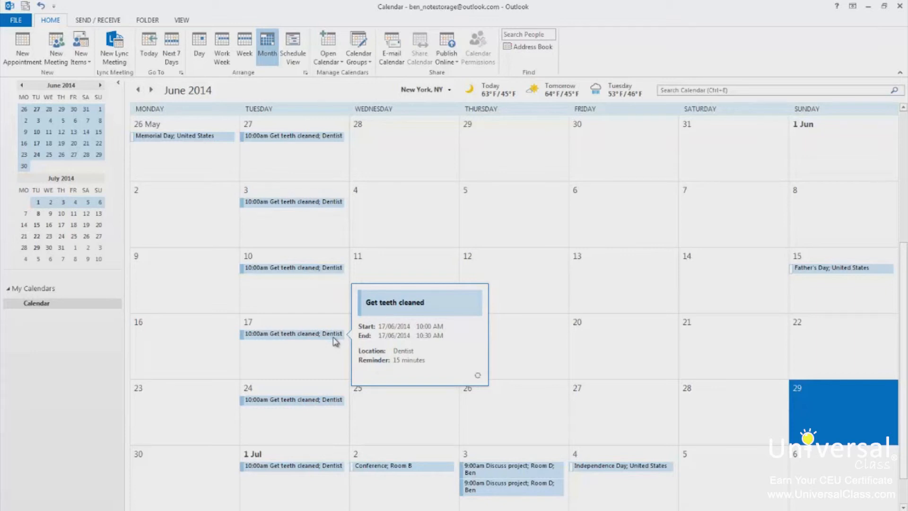
Bring up the Add Calendar choices for the My Calendars group.
right_click(33, 287)
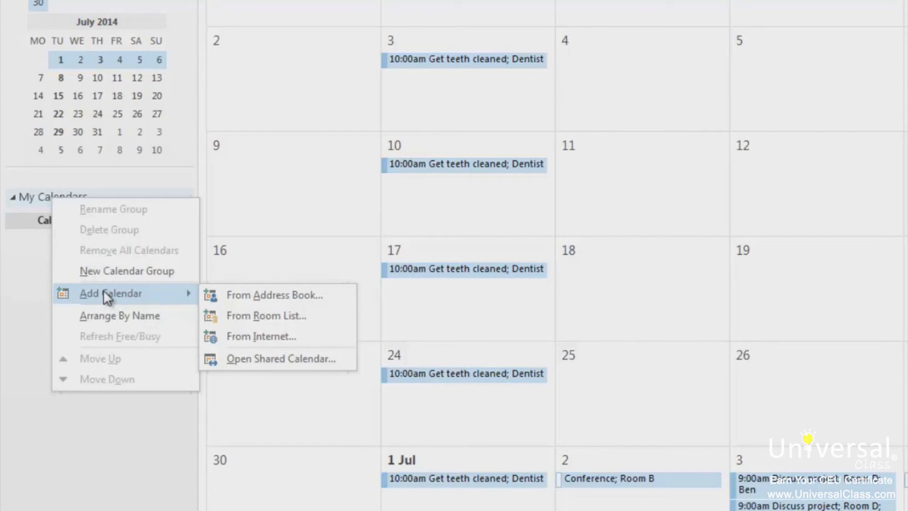
mouse_move(276, 294)
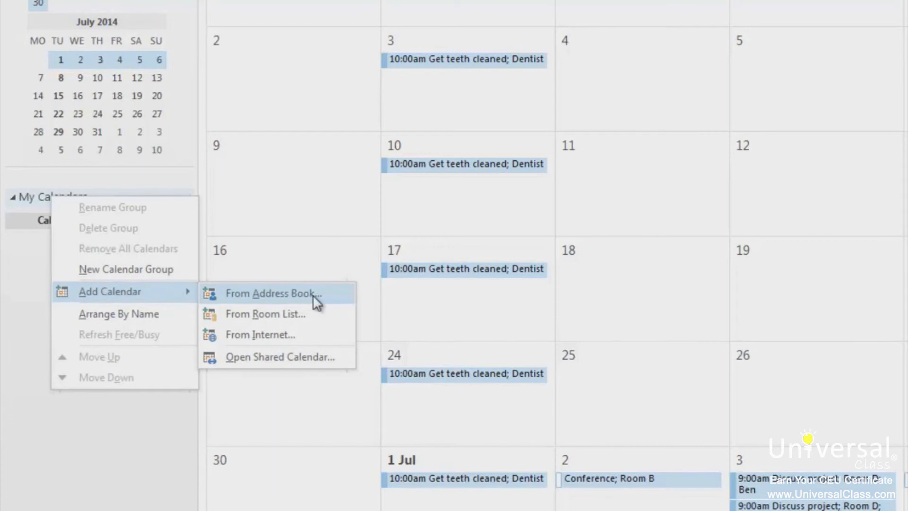
left_click(272, 293)
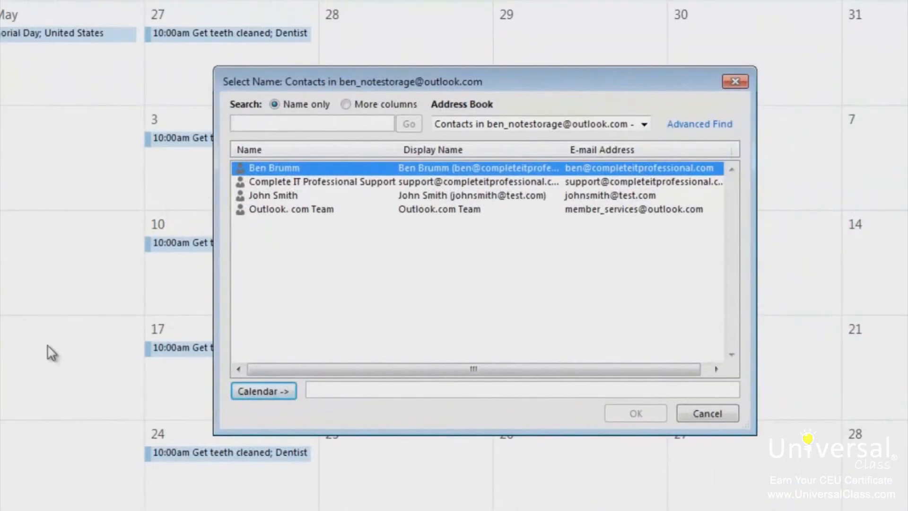
left_click(311, 123)
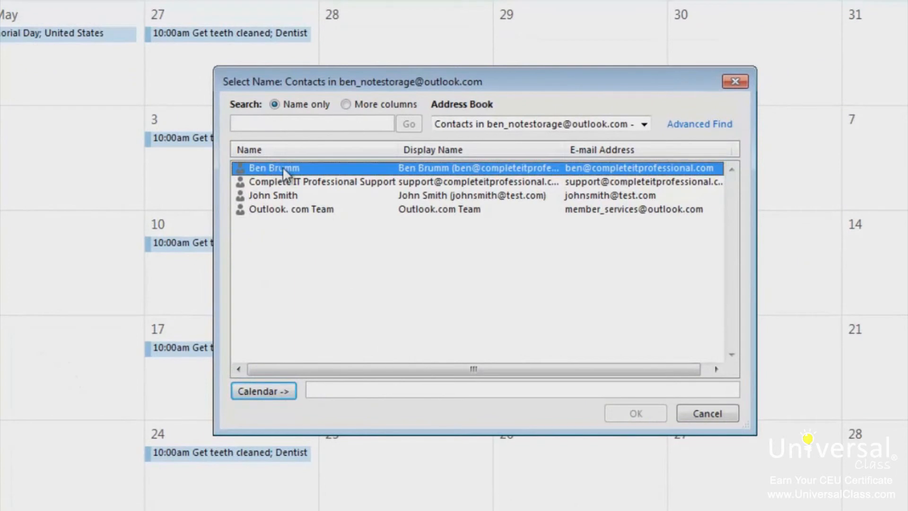
left_click(263, 391)
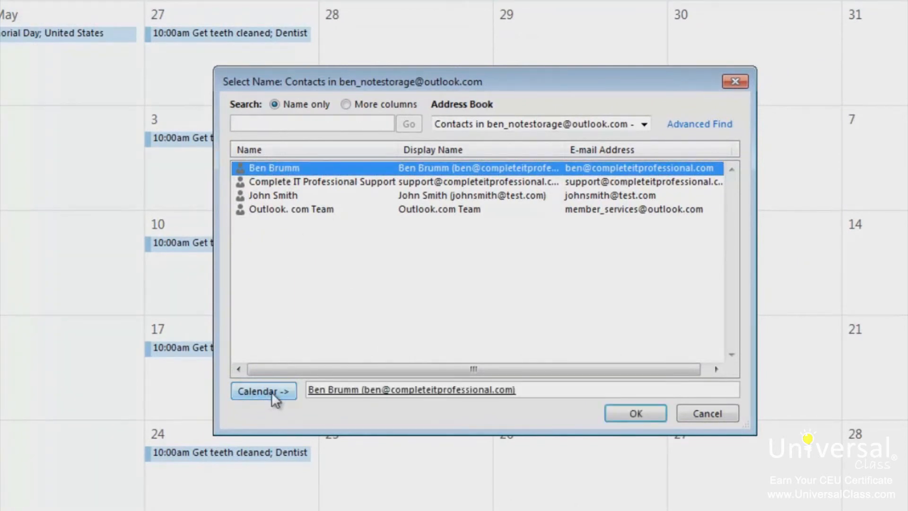
left_click(634, 413)
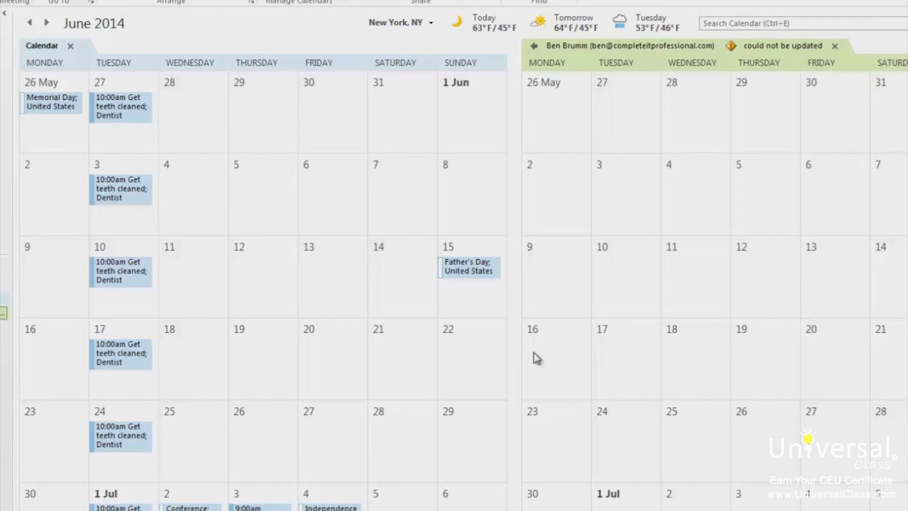
mouse_move(664, 388)
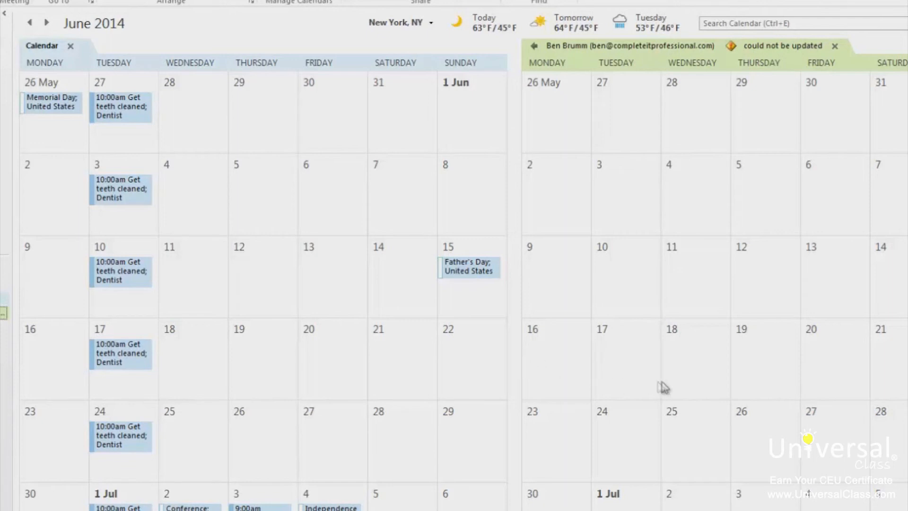
mouse_move(658, 387)
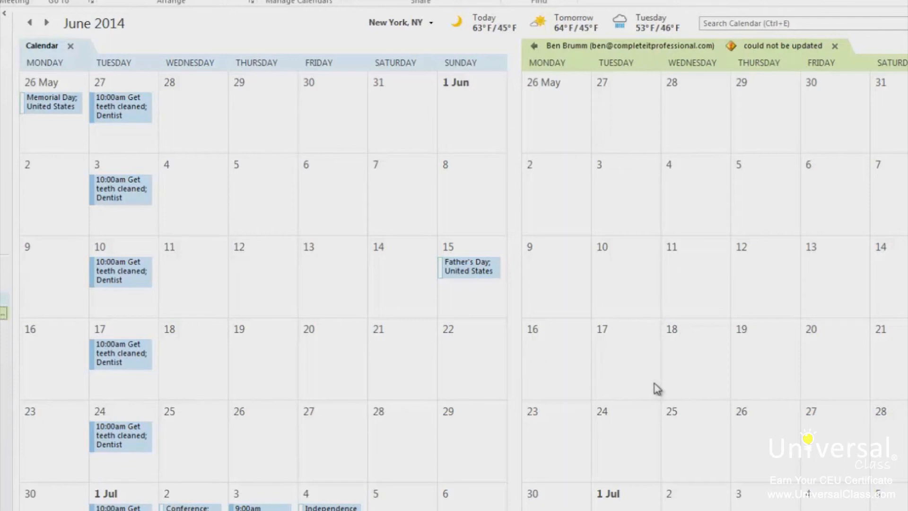
mouse_move(652, 387)
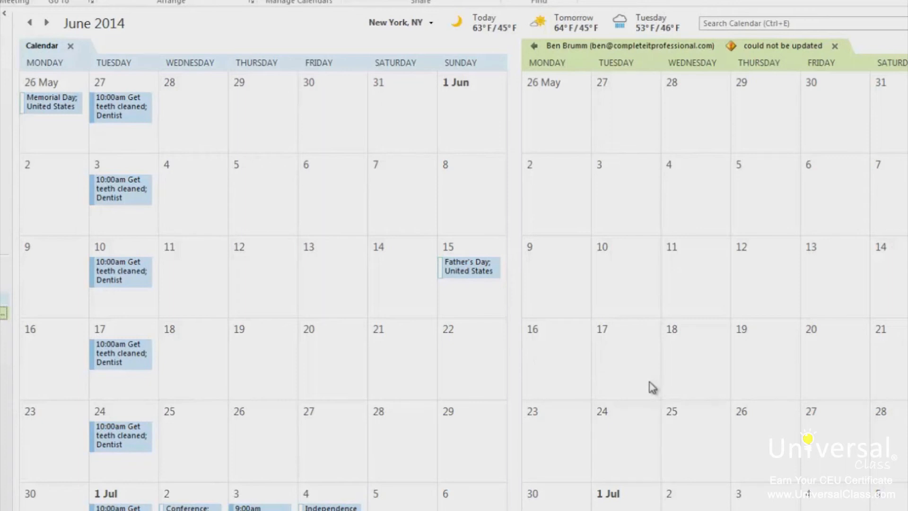
mouse_move(630, 375)
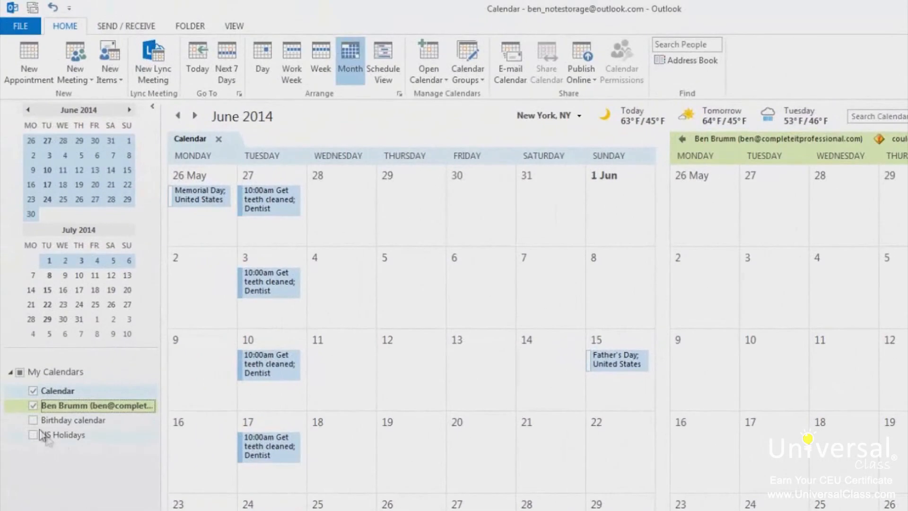
left_click(33, 406)
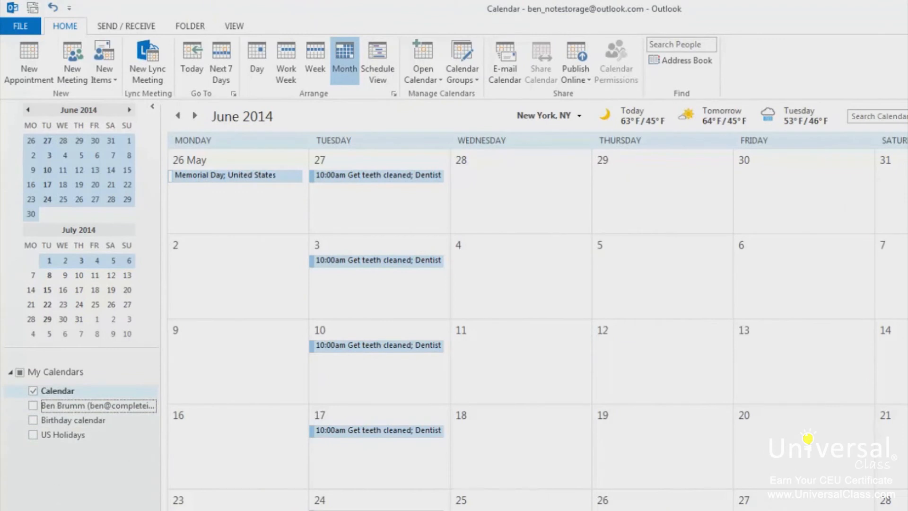
mouse_move(466, 115)
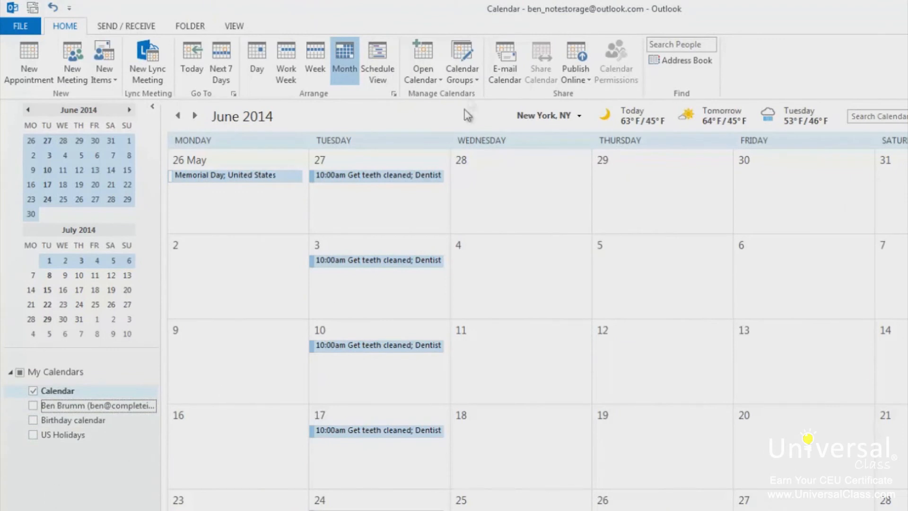
left_click(462, 60)
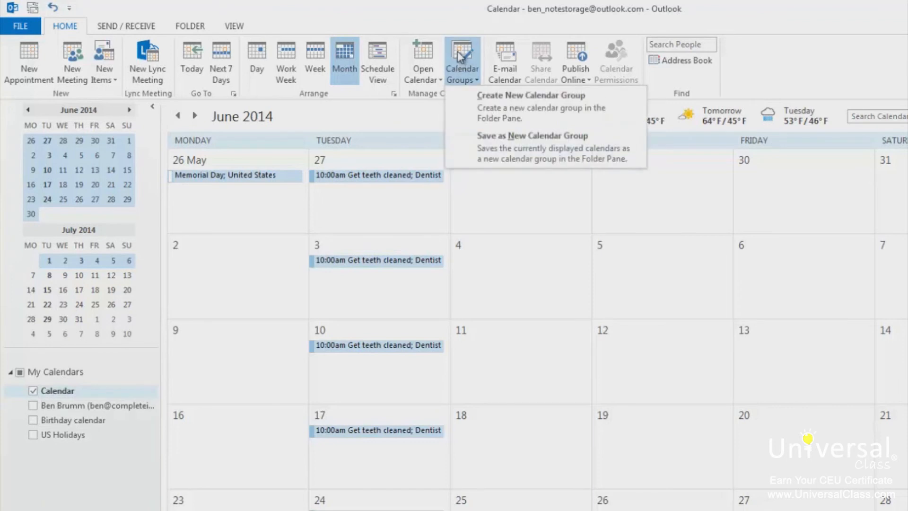
left_click(530, 94)
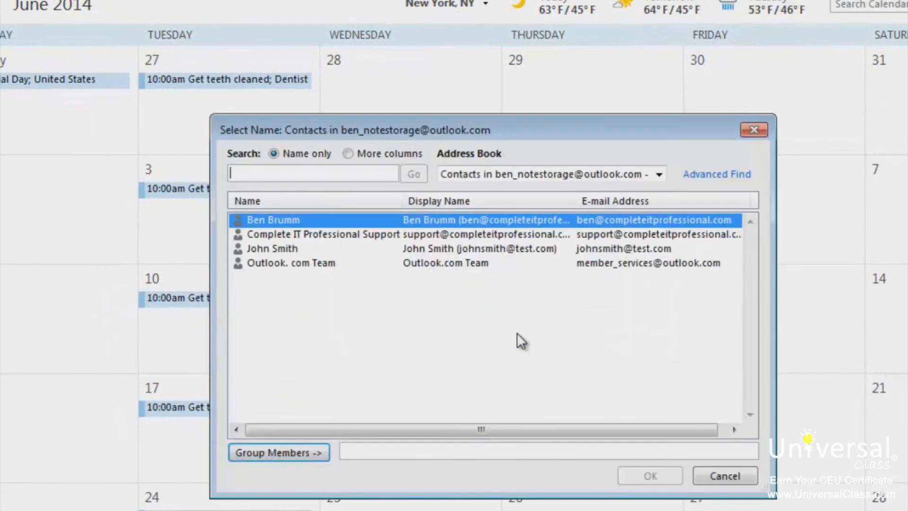
left_click(314, 173)
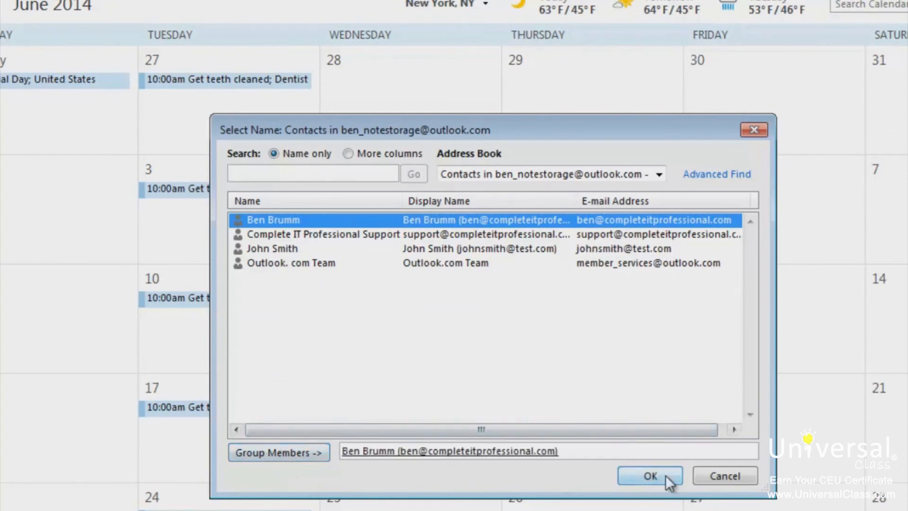
left_click(649, 476)
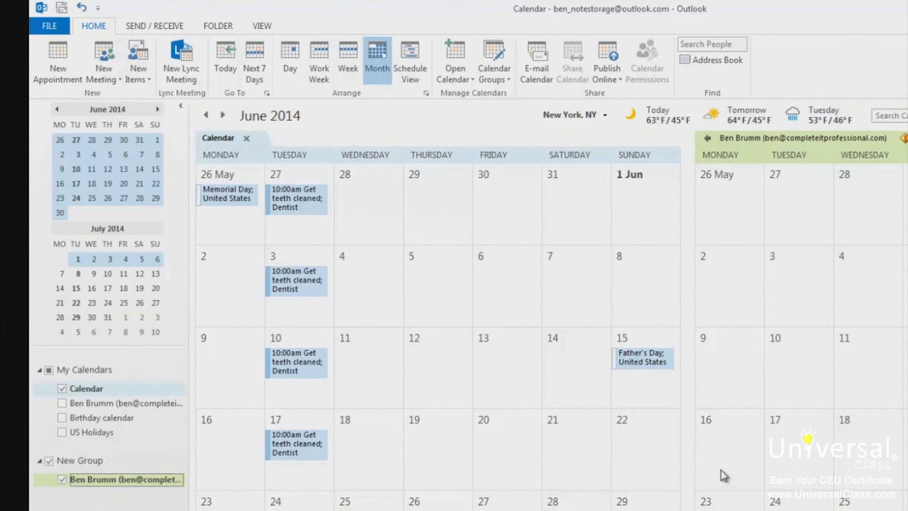
mouse_move(731, 477)
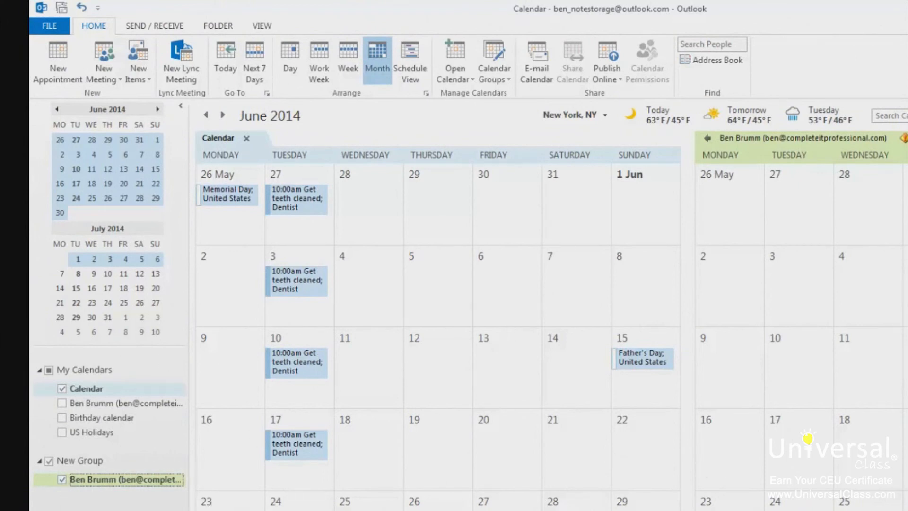
mouse_move(65, 482)
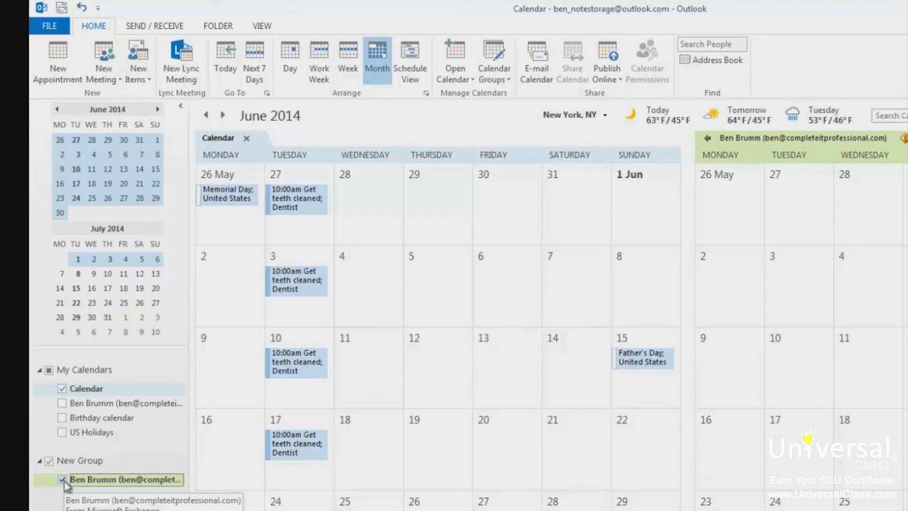
left_click(62, 480)
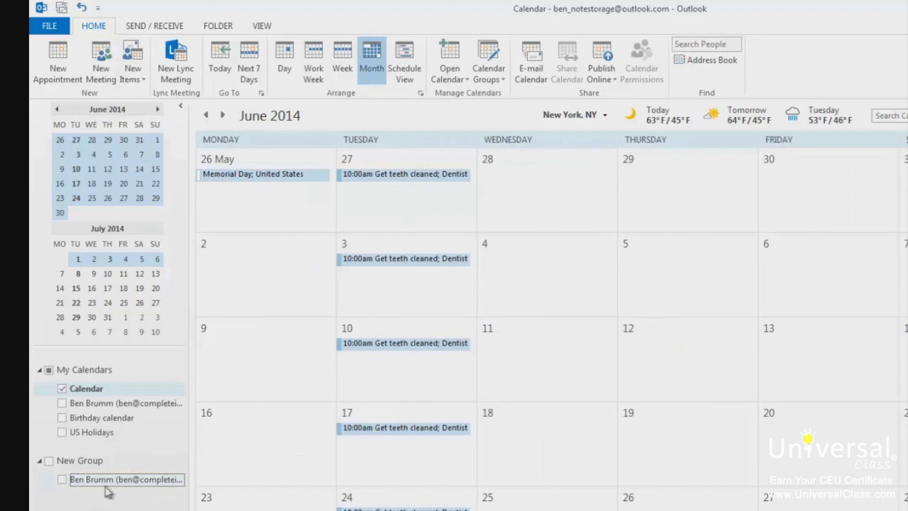
mouse_move(126, 479)
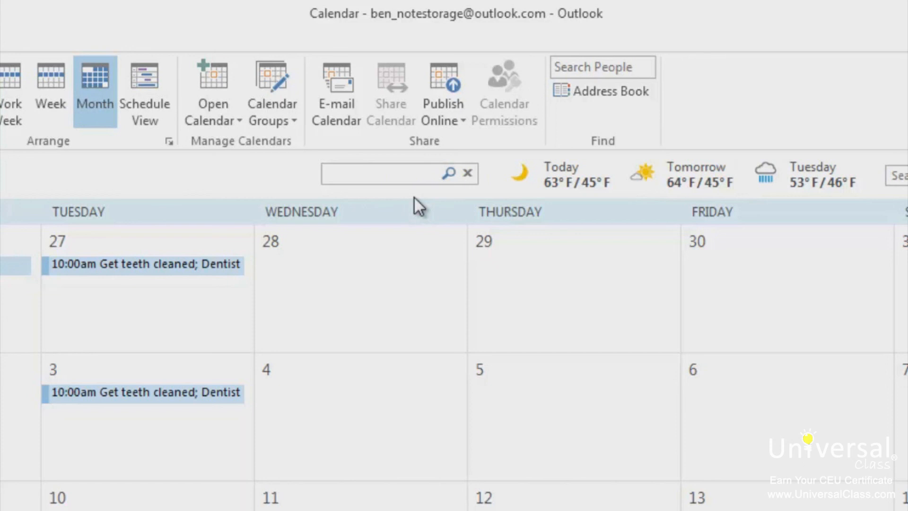
Enter 'Tampa, Florida' in the weather location search to get the Tampa, FL match.
type("Tampa, Florida")
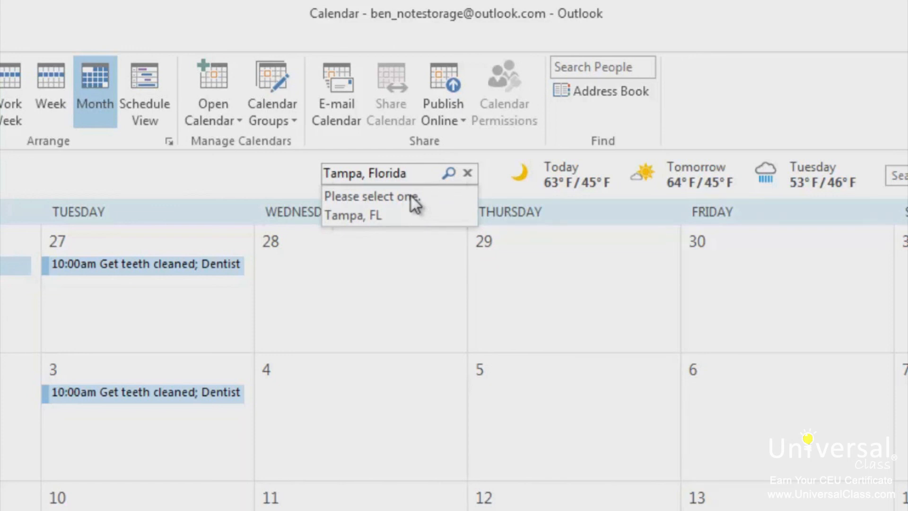
mouse_move(377, 216)
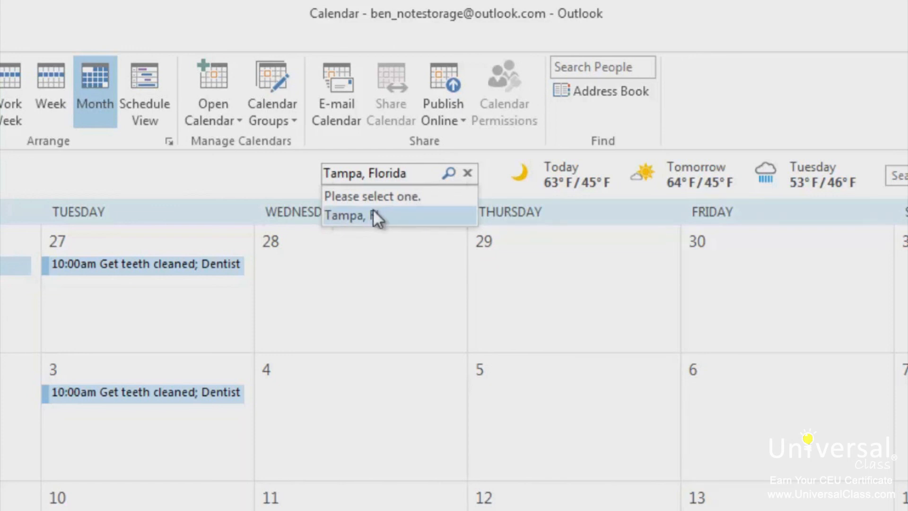